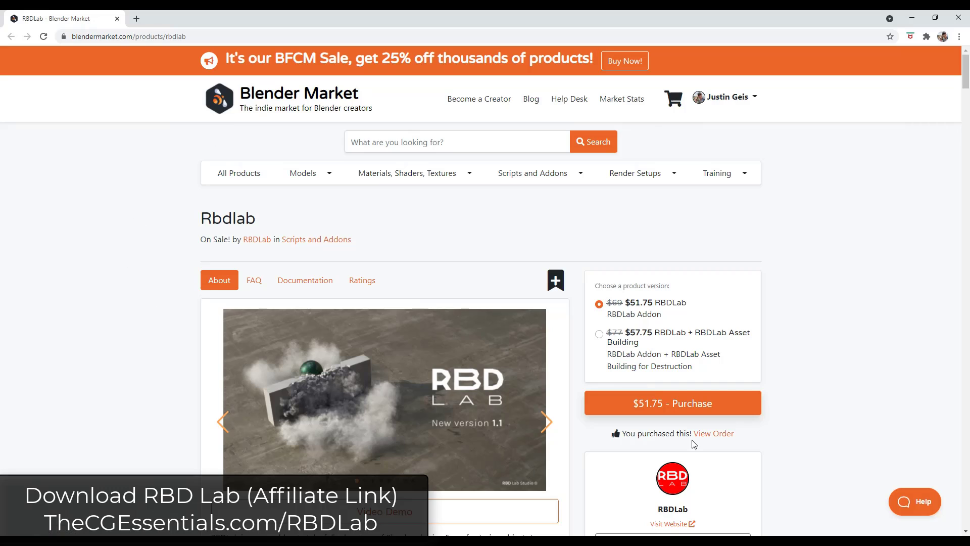
pyautogui.moveTo(765, 421)
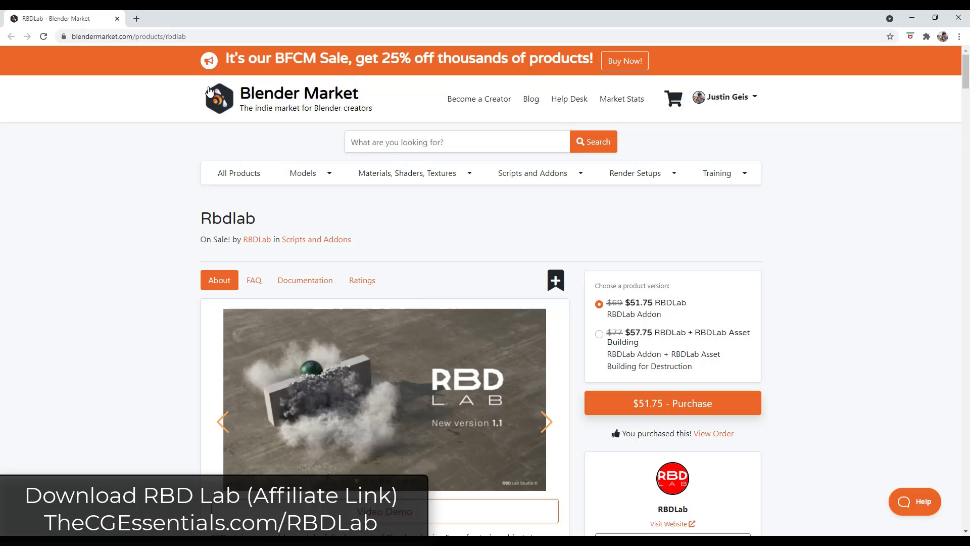
pyautogui.moveTo(647, 303)
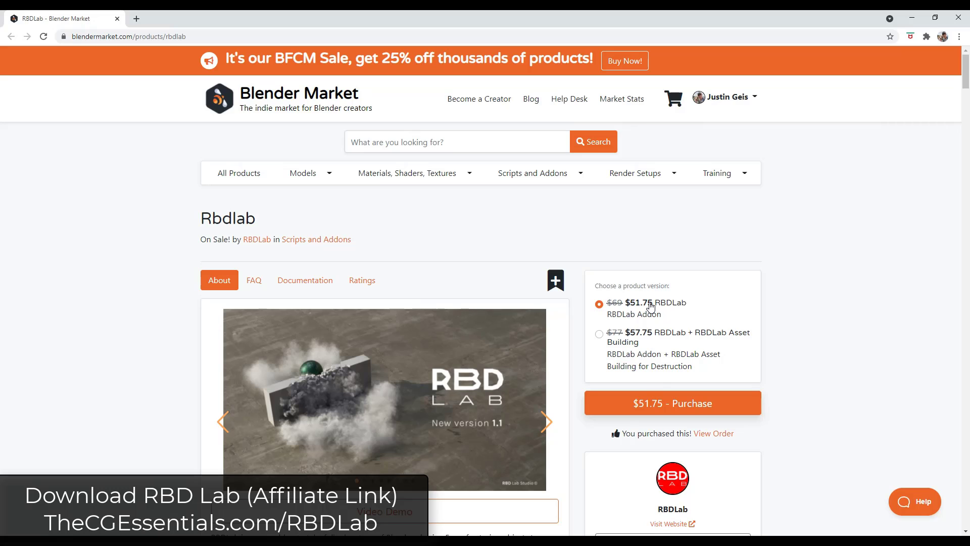
pyautogui.moveTo(169, 333)
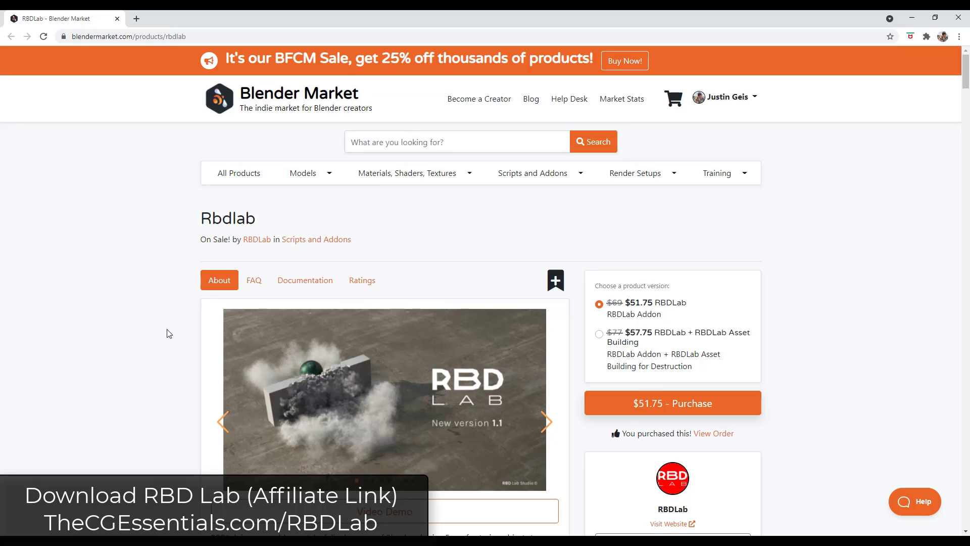
# Browse the RBDLab panel, visit the Particles module, and return to the Fracture module.
pyautogui.scroll(-3)
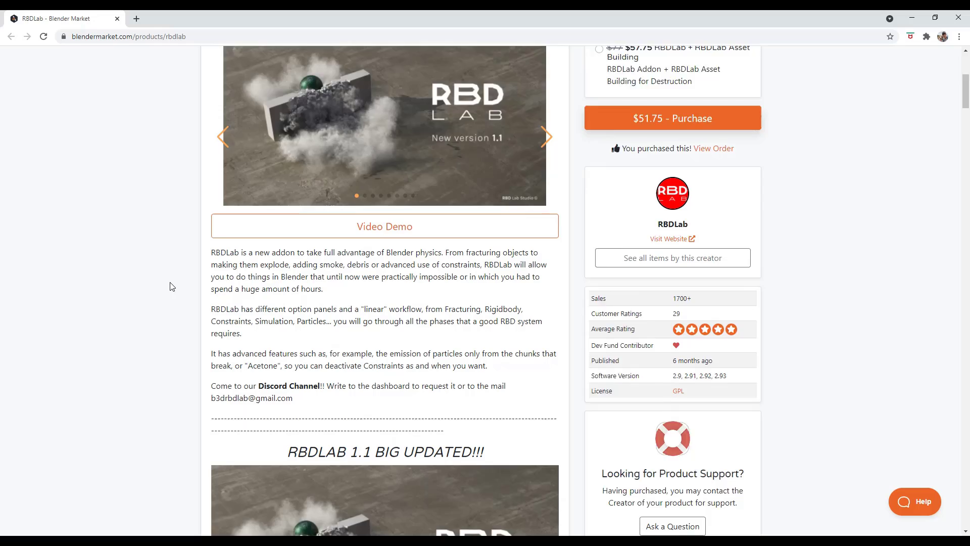
pyautogui.scroll(-3)
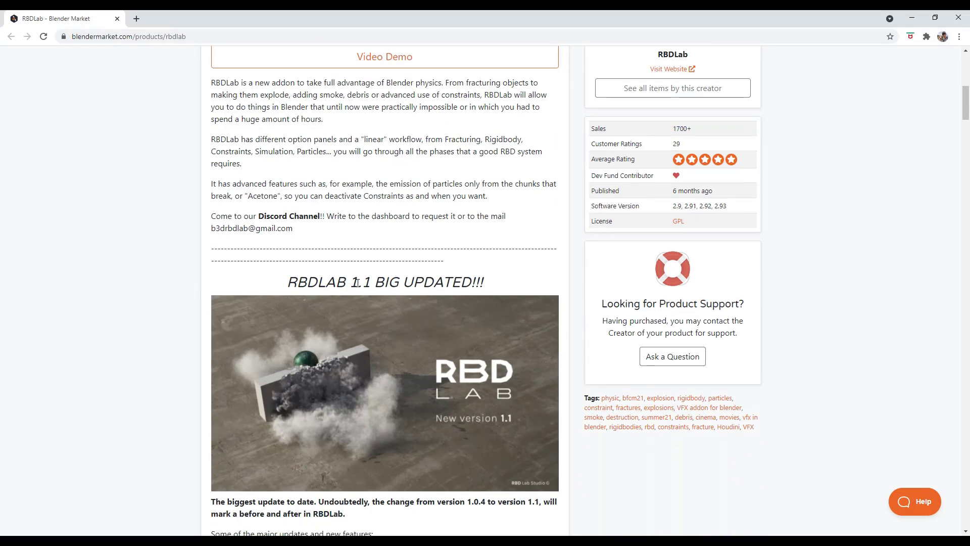
pyautogui.scroll(-3)
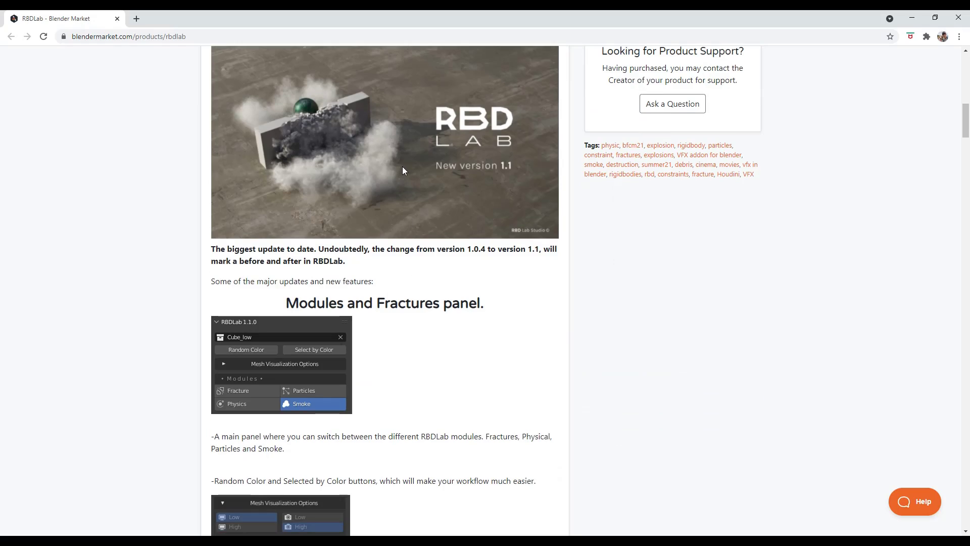
pyautogui.scroll(-3)
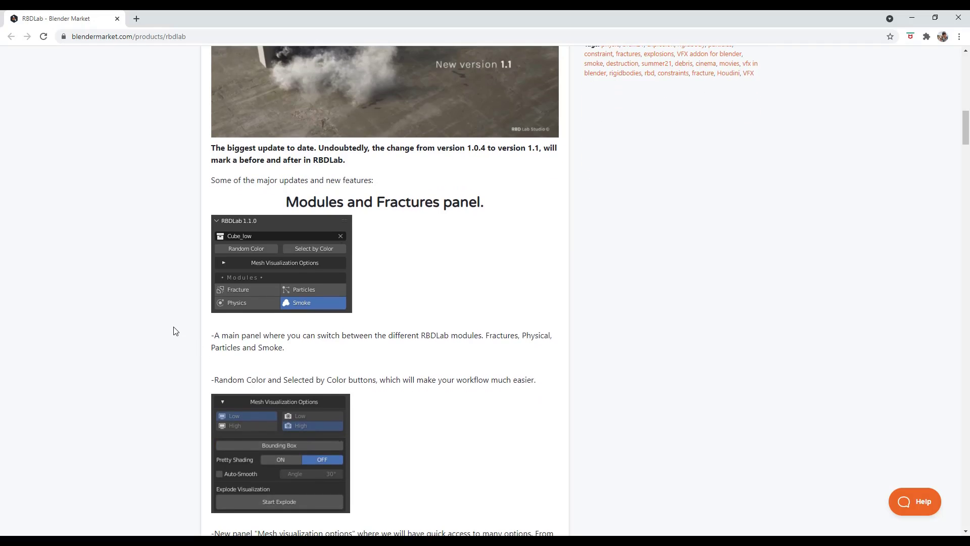
pyautogui.scroll(-3)
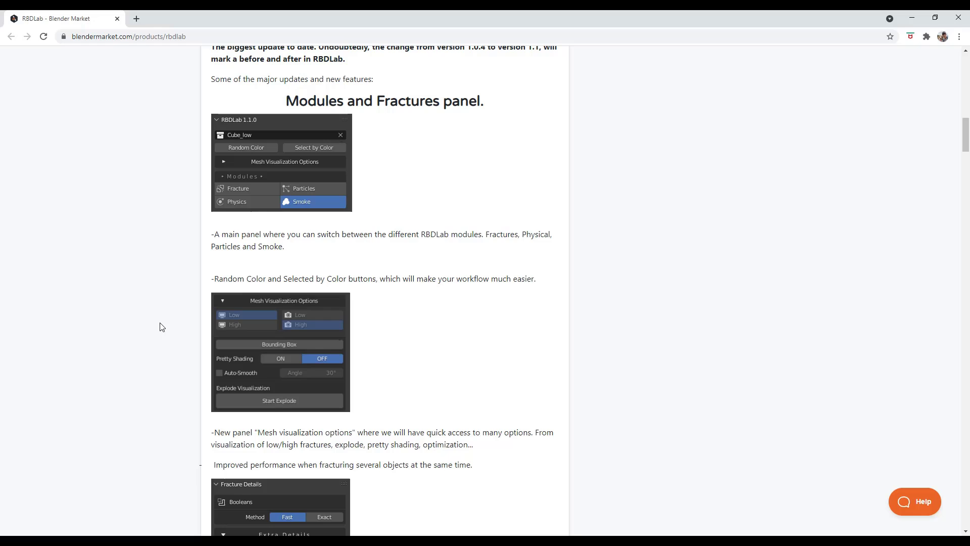
pyautogui.moveTo(207, 294)
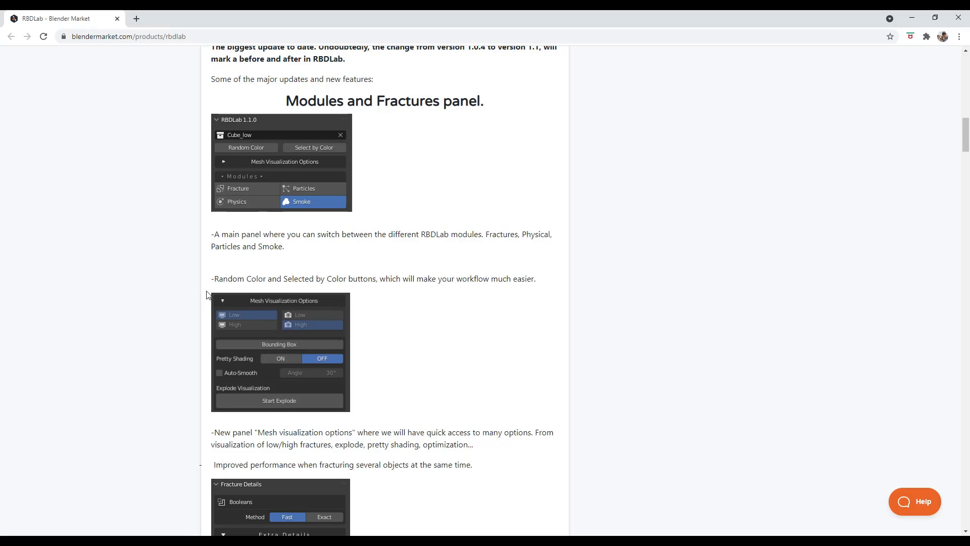
pyautogui.scroll(-3)
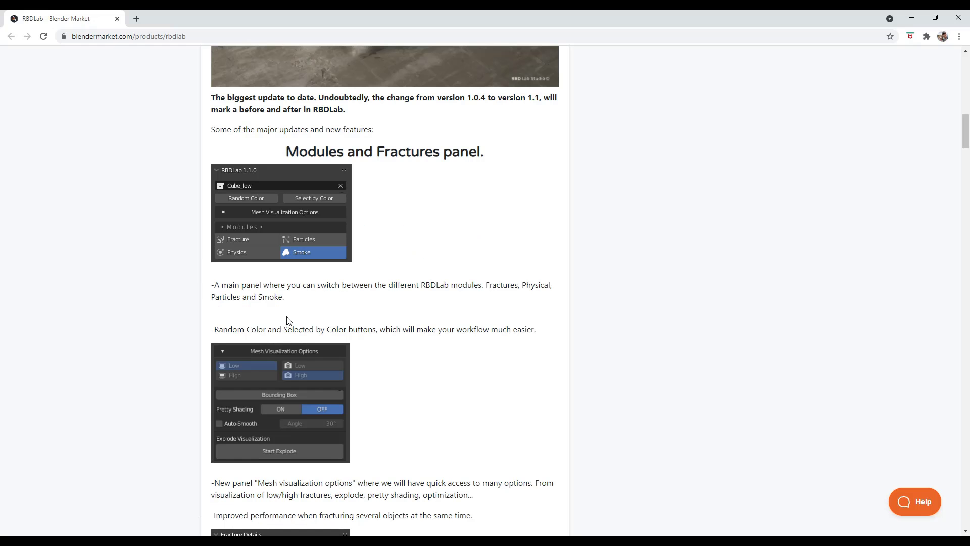
pyautogui.moveTo(370, 251)
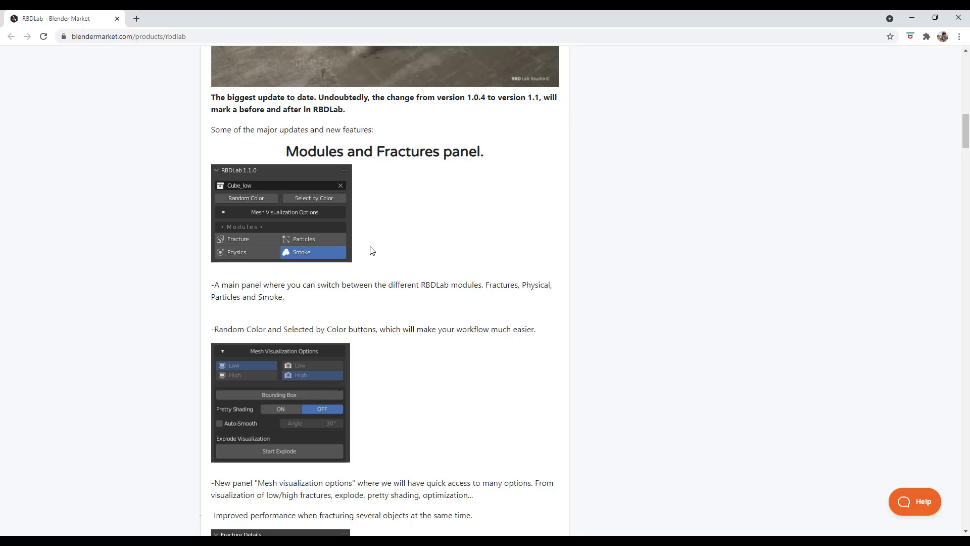
pyautogui.moveTo(381, 260)
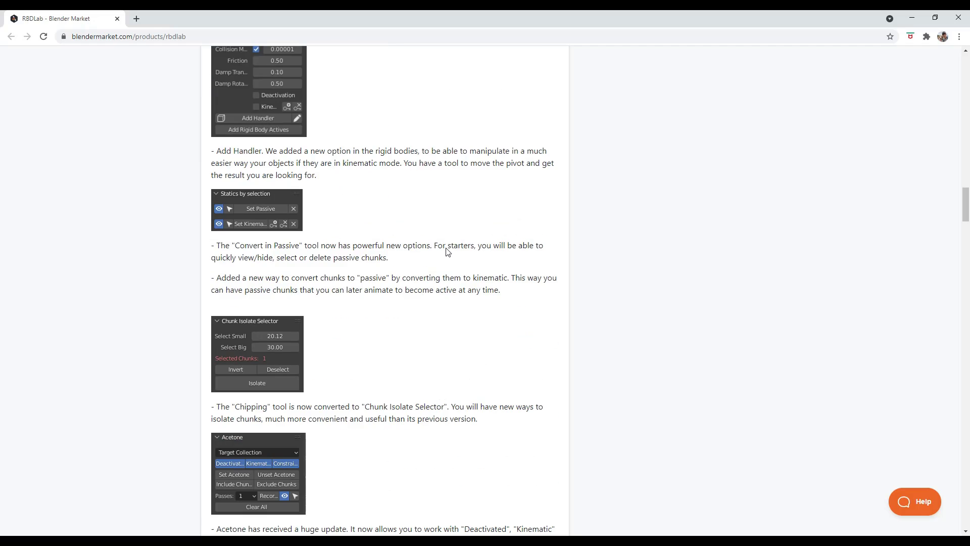
pyautogui.scroll(-3)
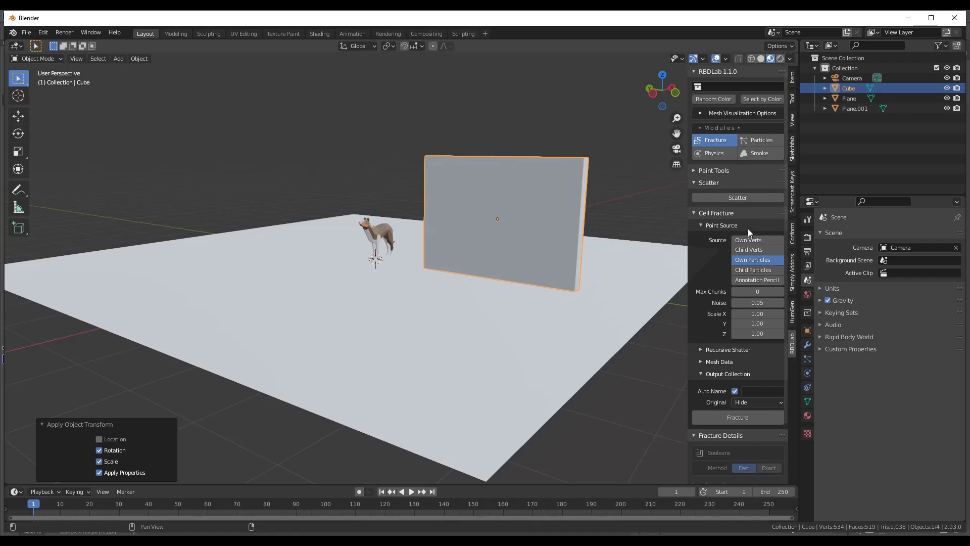
pyautogui.moveTo(715, 153)
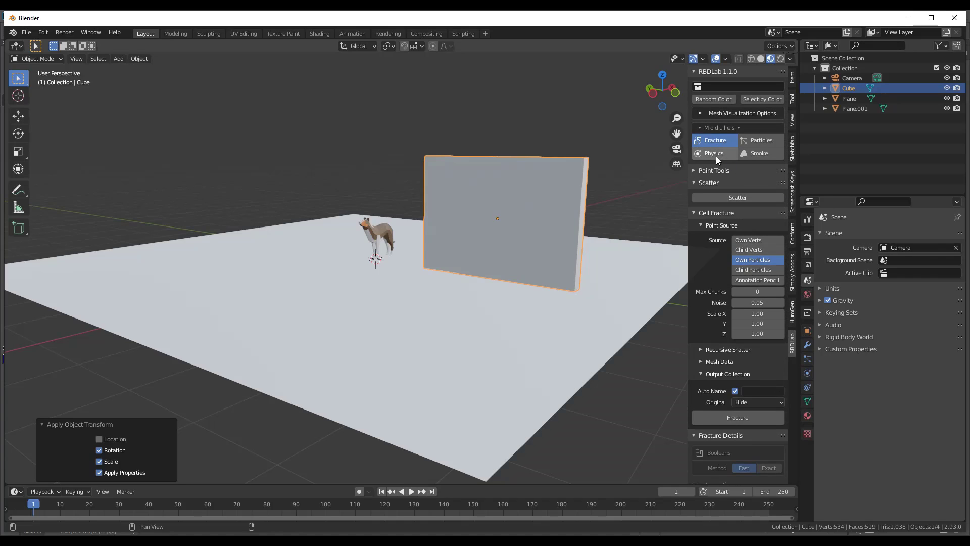
pyautogui.moveTo(714, 140)
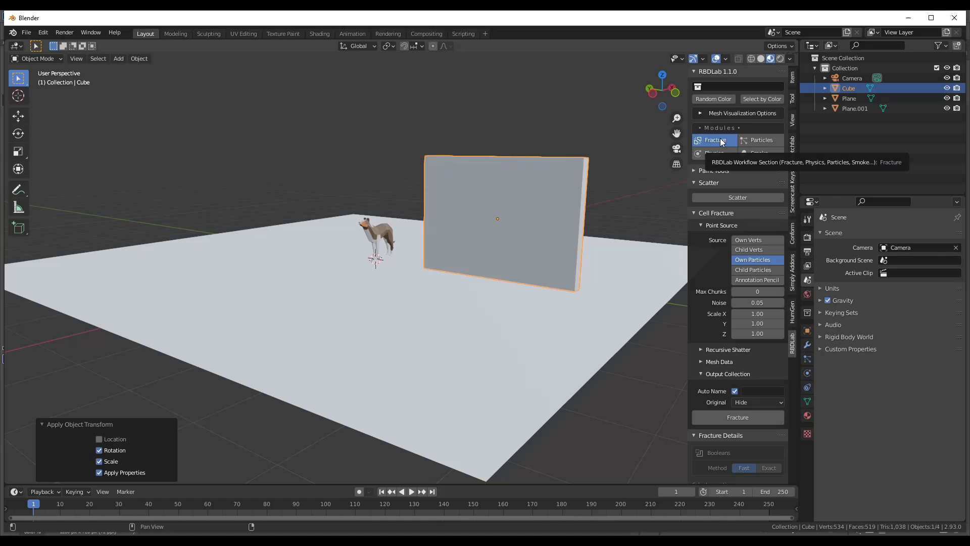
pyautogui.click(761, 139)
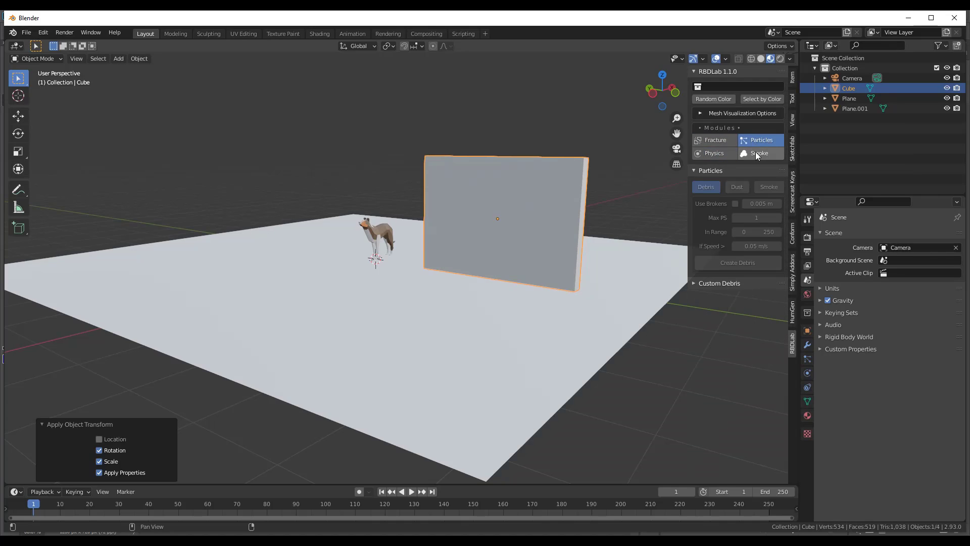
pyautogui.click(714, 140)
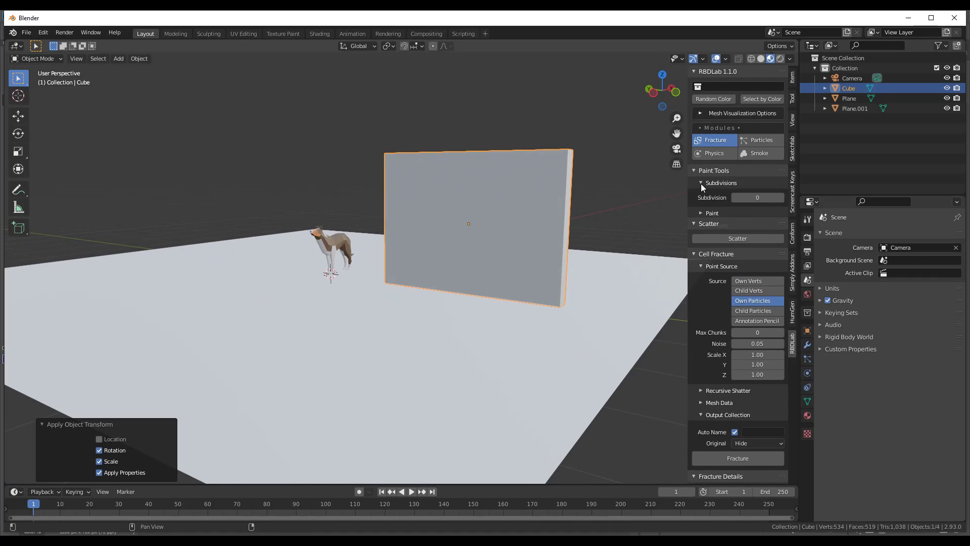
# Start RBDLab annotation drawing and sketch X-shaped strokes on the wall as the fracture source.
pyautogui.click(701, 195)
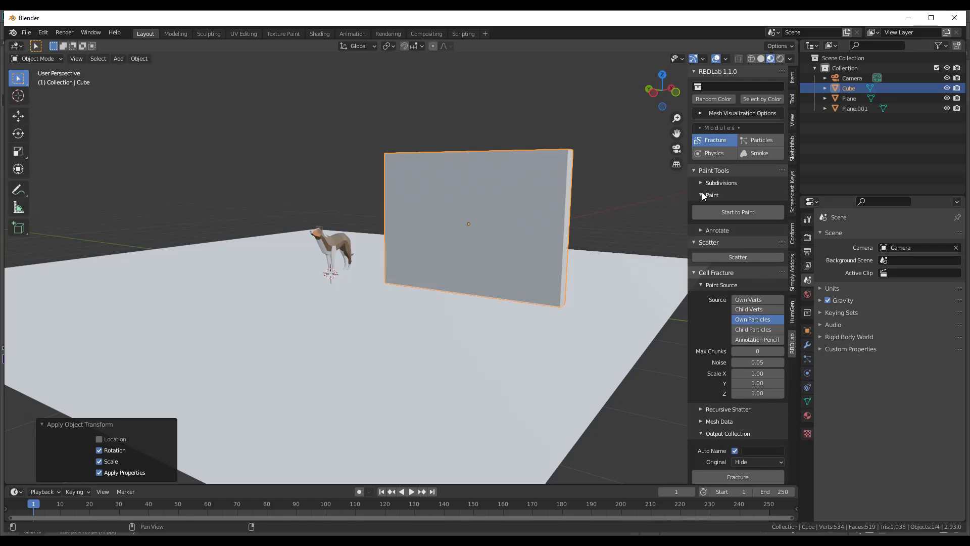
pyautogui.click(711, 195)
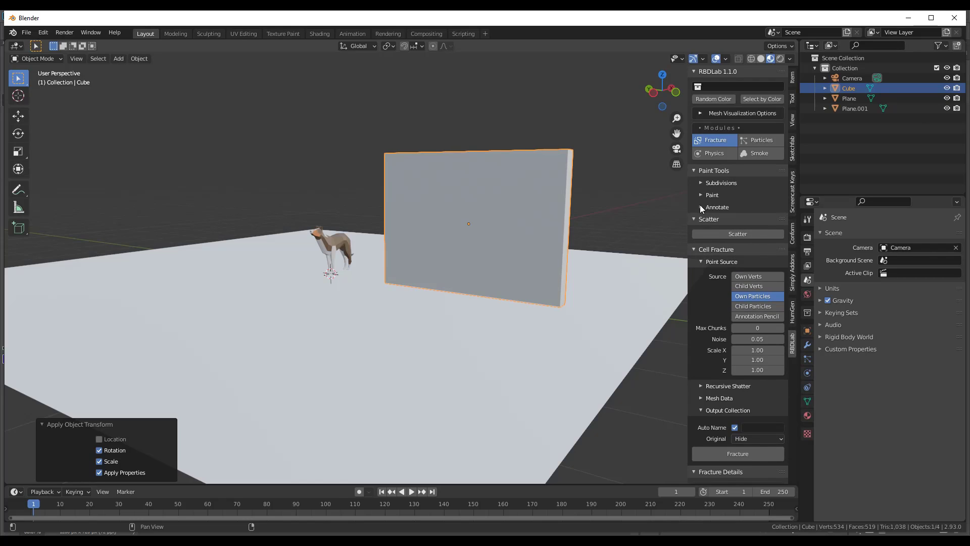
pyautogui.click(717, 206)
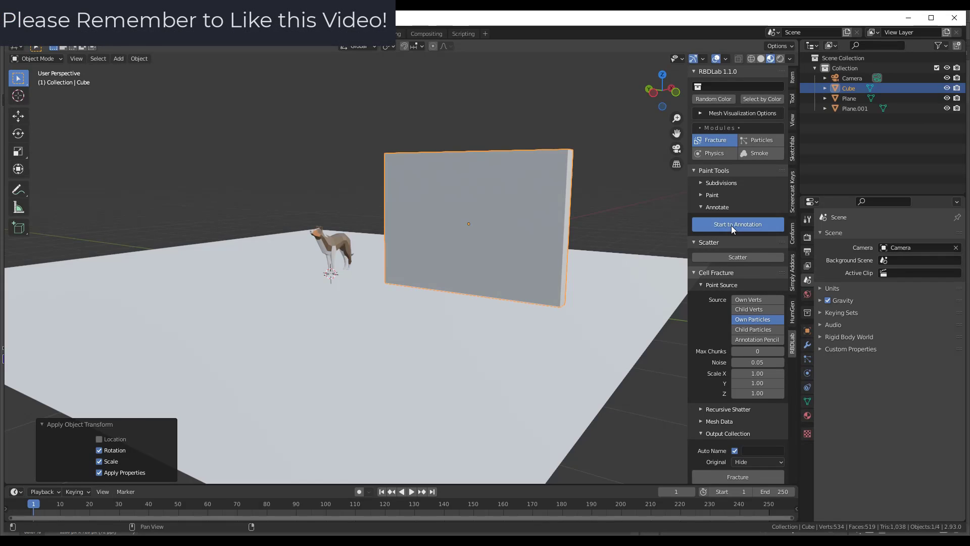
pyautogui.click(737, 224)
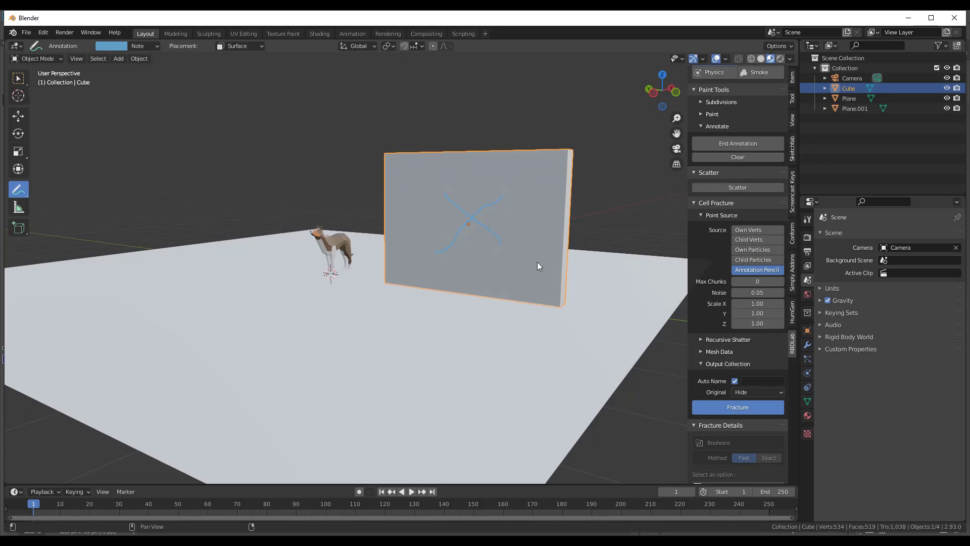
# Run Cell Fracture so the wall breaks into chunks clustered along the annotation strokes.
pyautogui.click(737, 406)
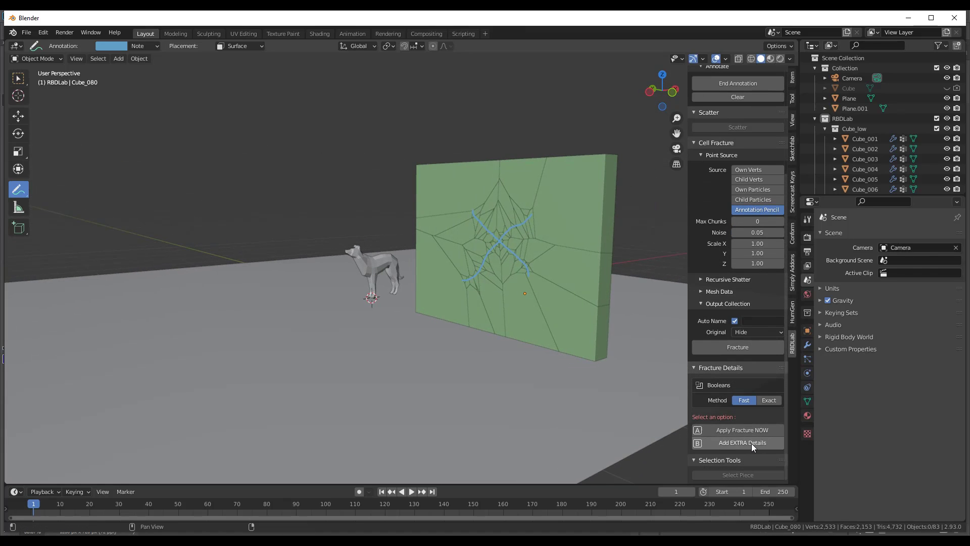
pyautogui.moveTo(742, 429)
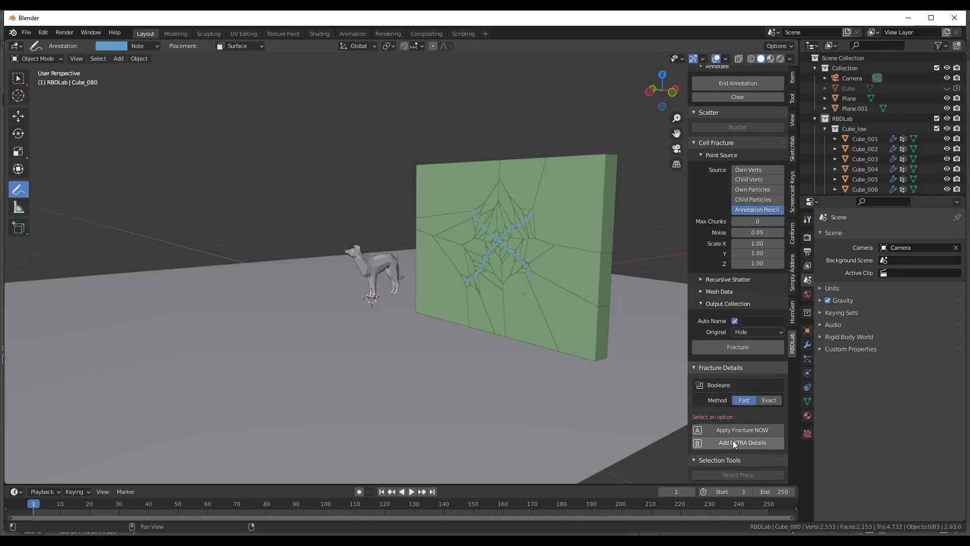
pyautogui.moveTo(742, 443)
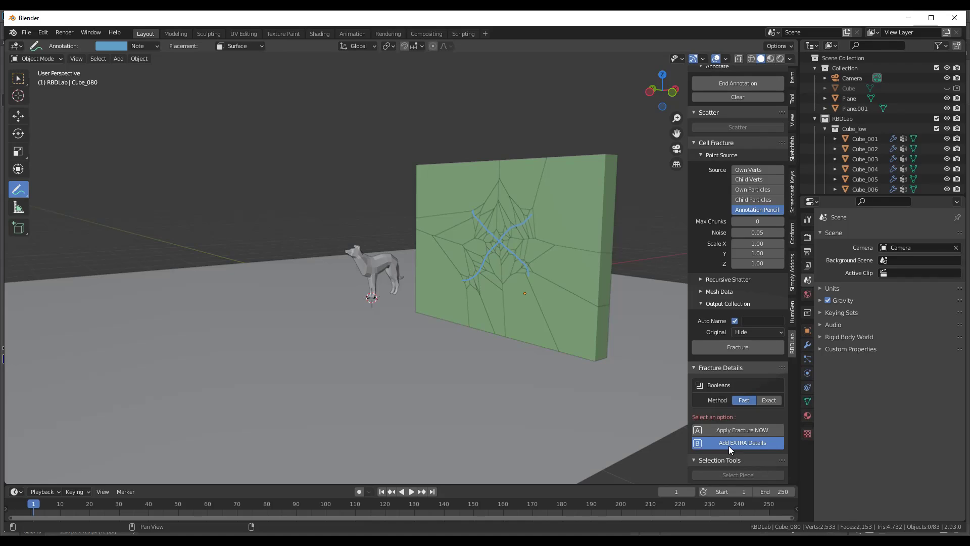
# Apply Subdivision extra detail at level 5 with noise size 0.20 and strength 0.10 to the chunks.
pyautogui.click(742, 442)
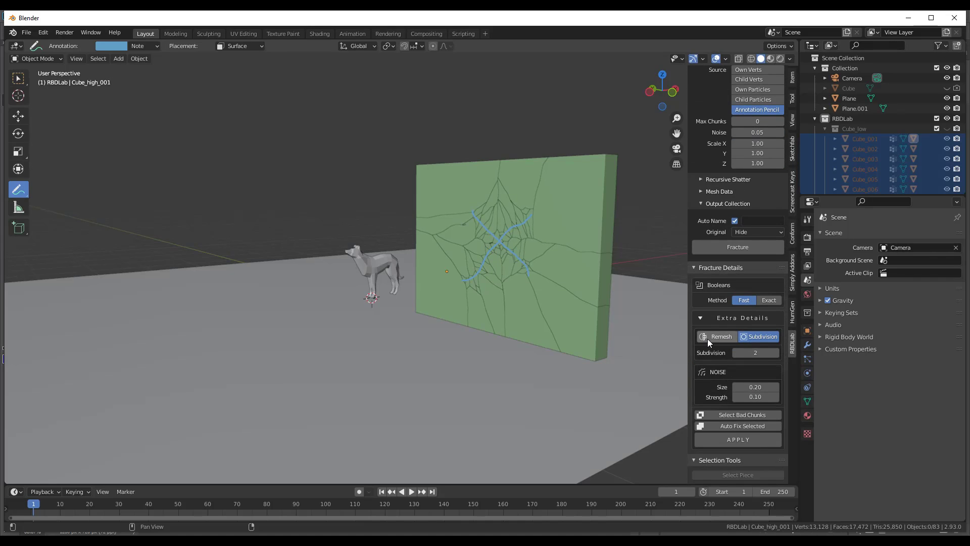
pyautogui.moveTo(755, 351)
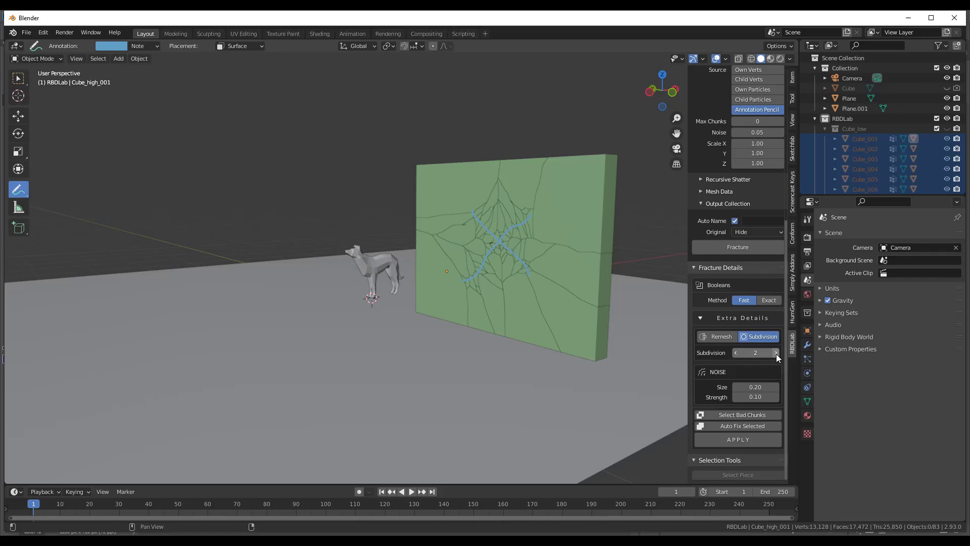
pyautogui.click(775, 351)
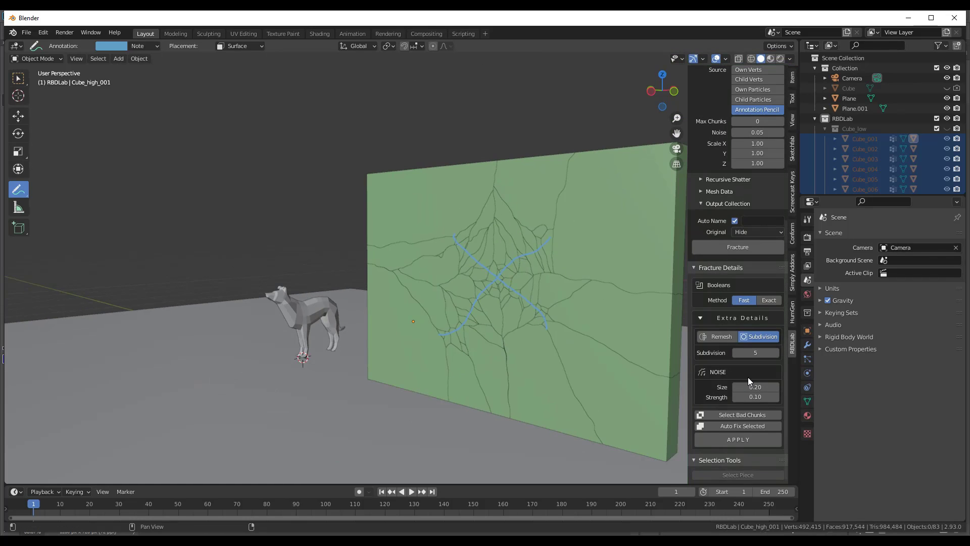
pyautogui.moveTo(755, 387)
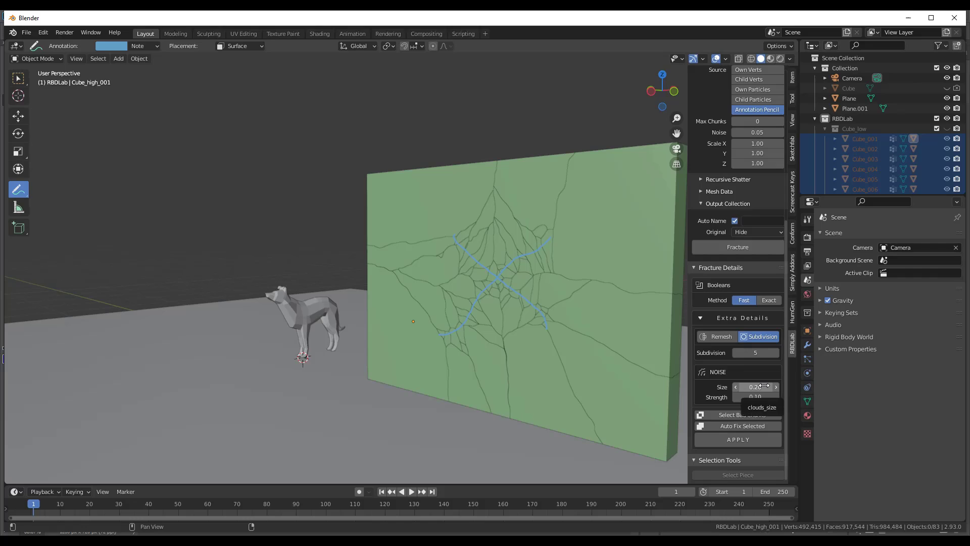
pyautogui.click(755, 387)
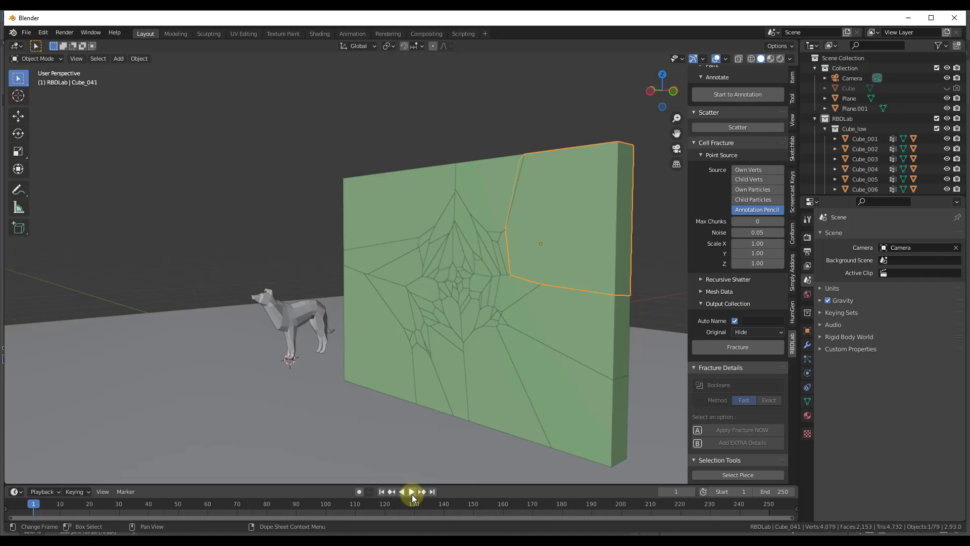
# Switch the RBDLab panel to the Physics module for the fractured wall.
pyautogui.click(411, 491)
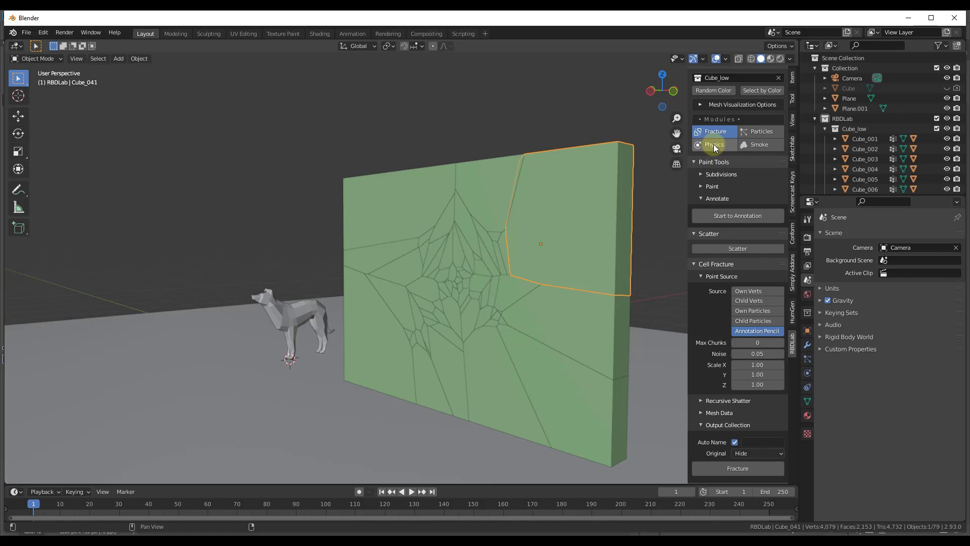
pyautogui.click(714, 144)
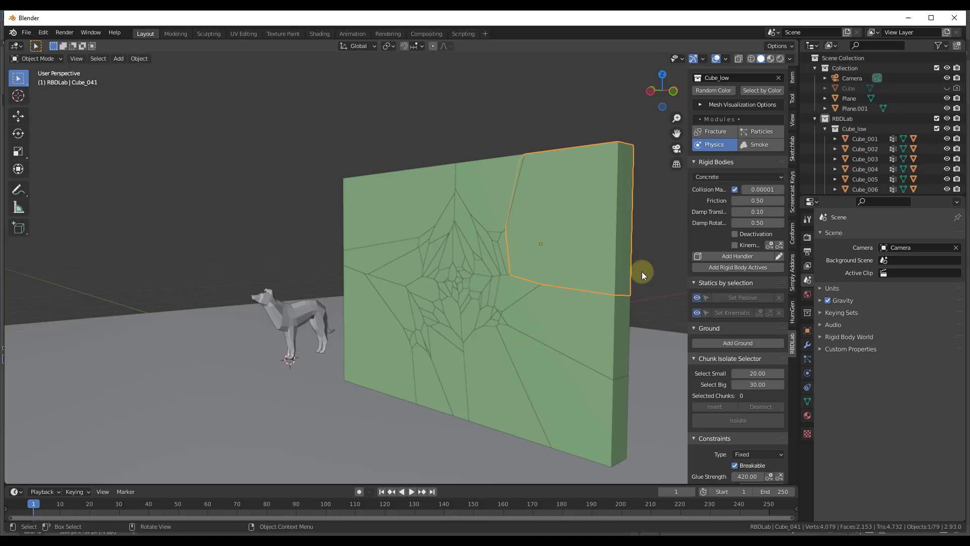
pyautogui.moveTo(676, 222)
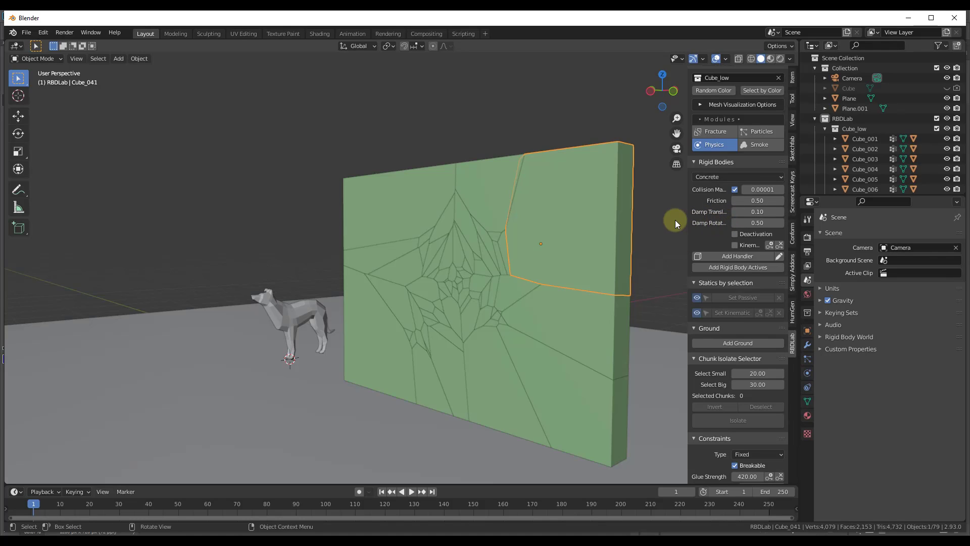
pyautogui.moveTo(721, 77)
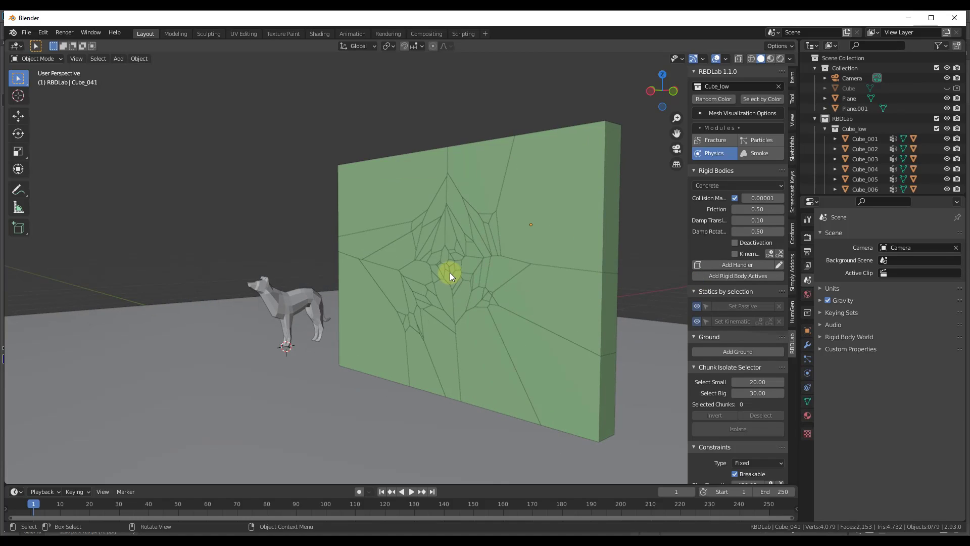
# Make the wall chunks active rigid bodies and the ground plane a passive rigid body.
pyautogui.click(738, 276)
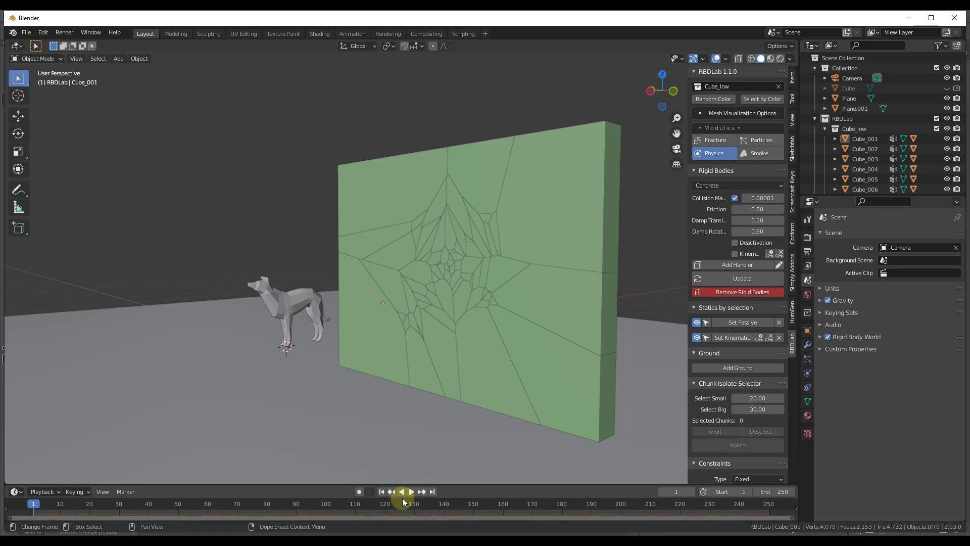
pyautogui.click(411, 491)
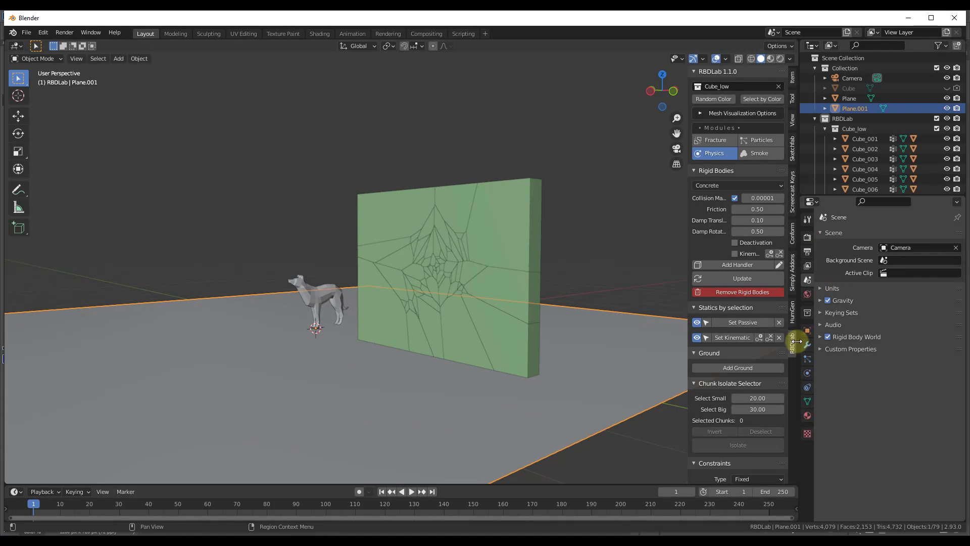
pyautogui.click(806, 373)
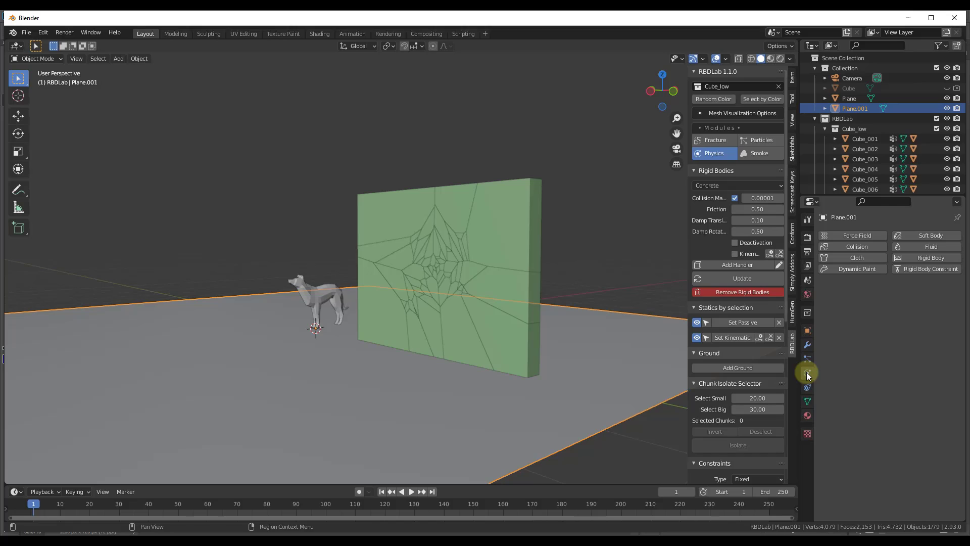
pyautogui.click(806, 373)
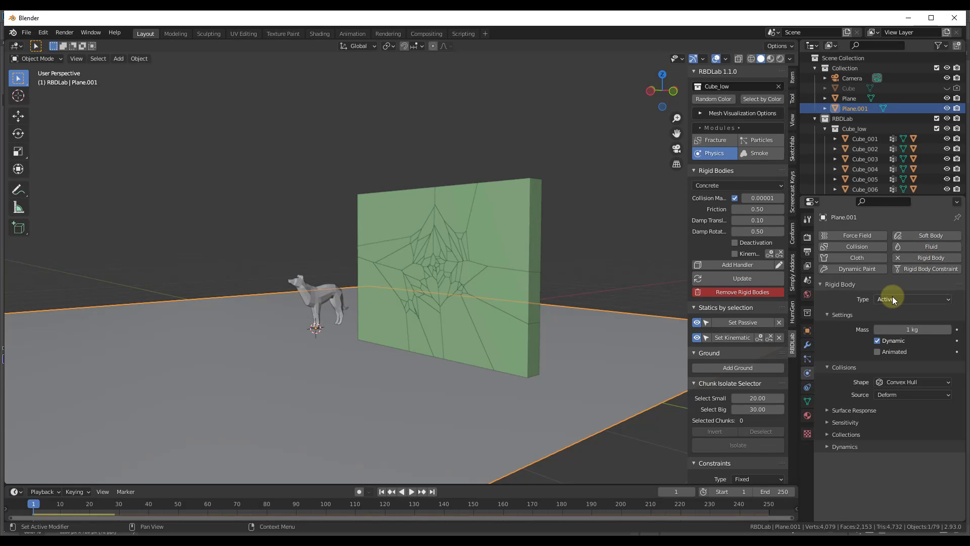
pyautogui.click(911, 299)
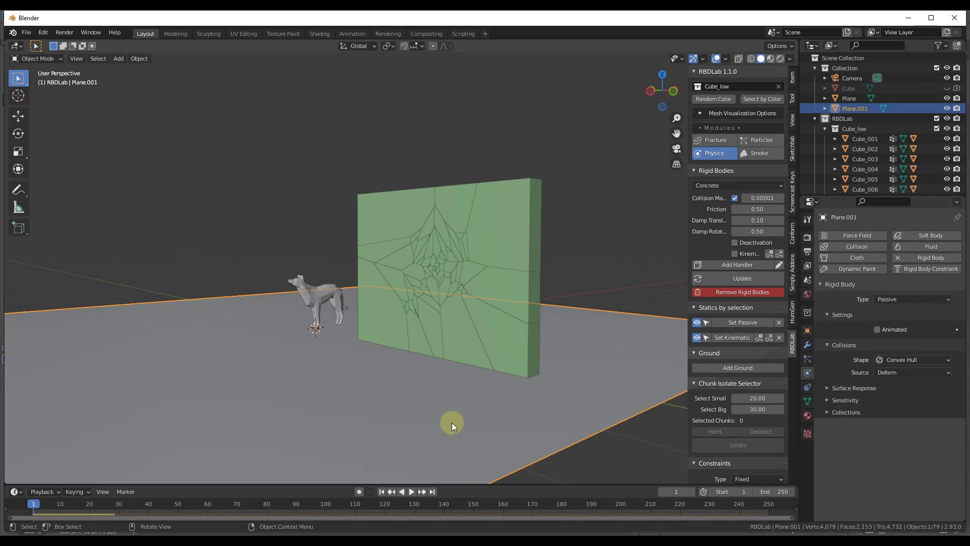
# Play the simulation, enable deactivation, and replay to confirm the wall stays standing.
pyautogui.click(412, 491)
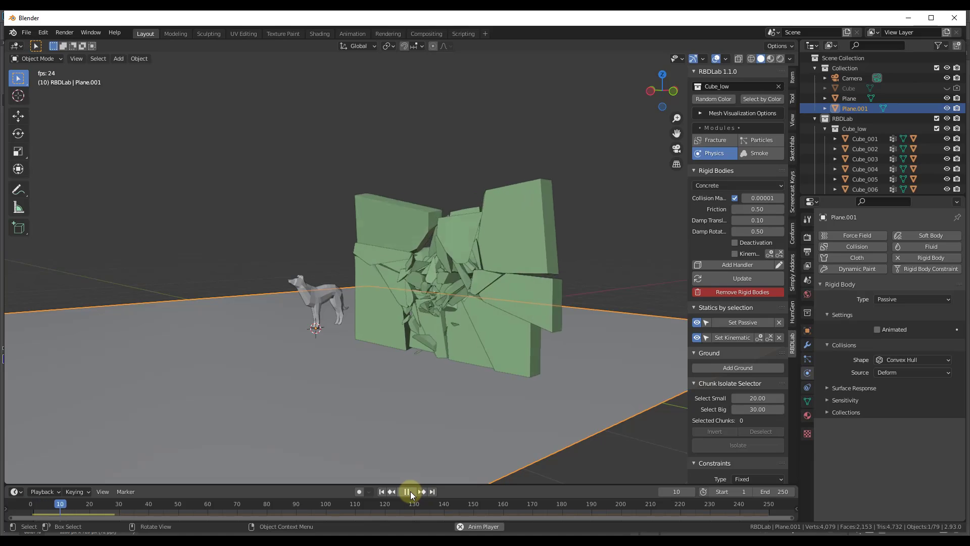
pyautogui.click(410, 491)
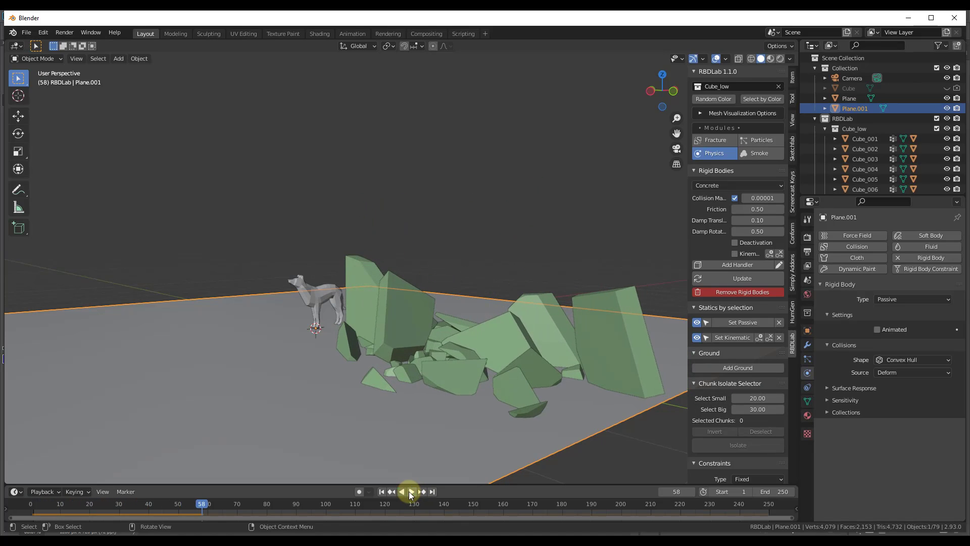
pyautogui.click(382, 491)
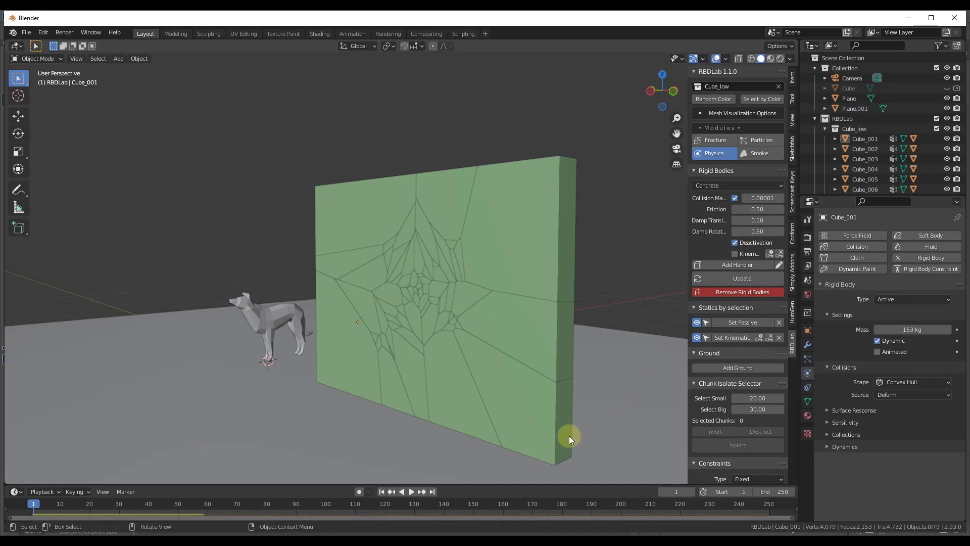
pyautogui.click(411, 492)
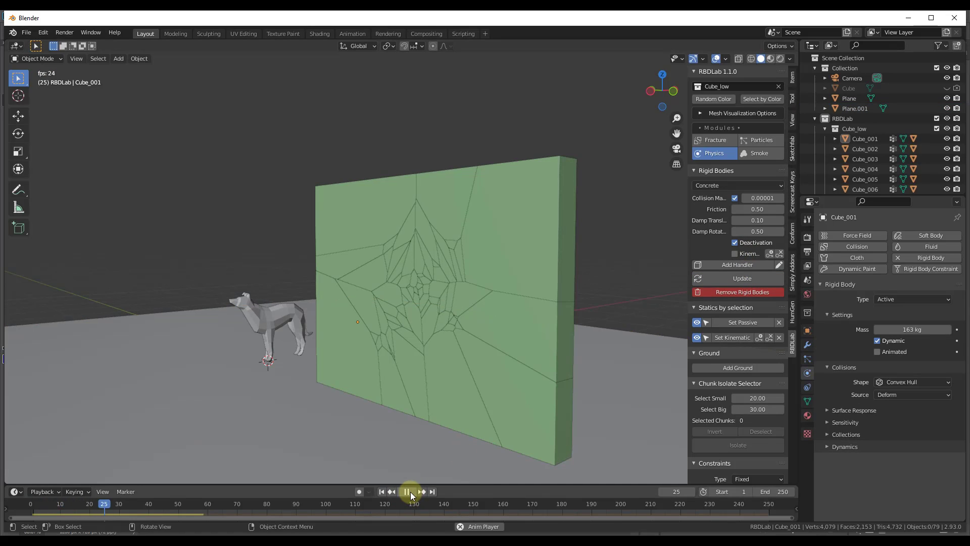
pyautogui.click(409, 491)
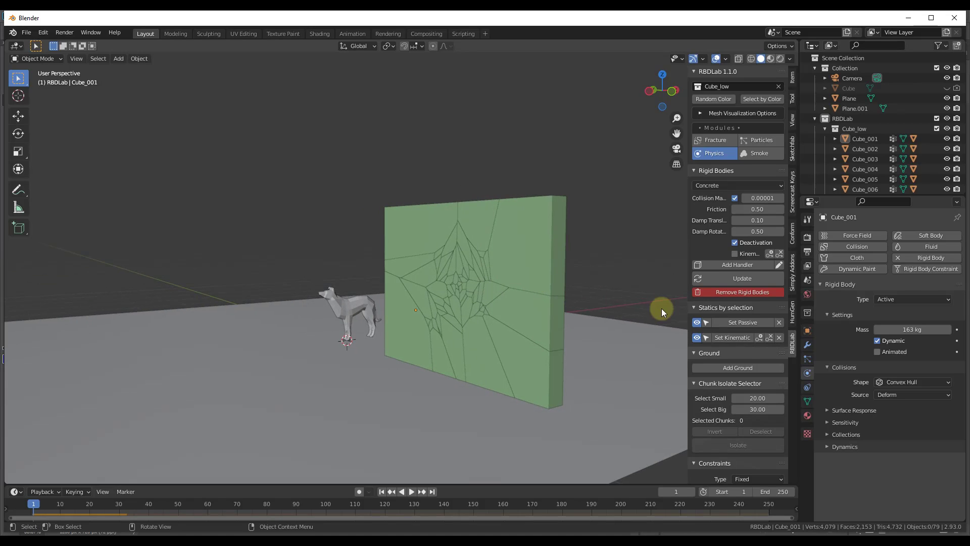
# Add breakable glue constraints between the wall chunks at glue strength 50.
pyautogui.scroll(-3)
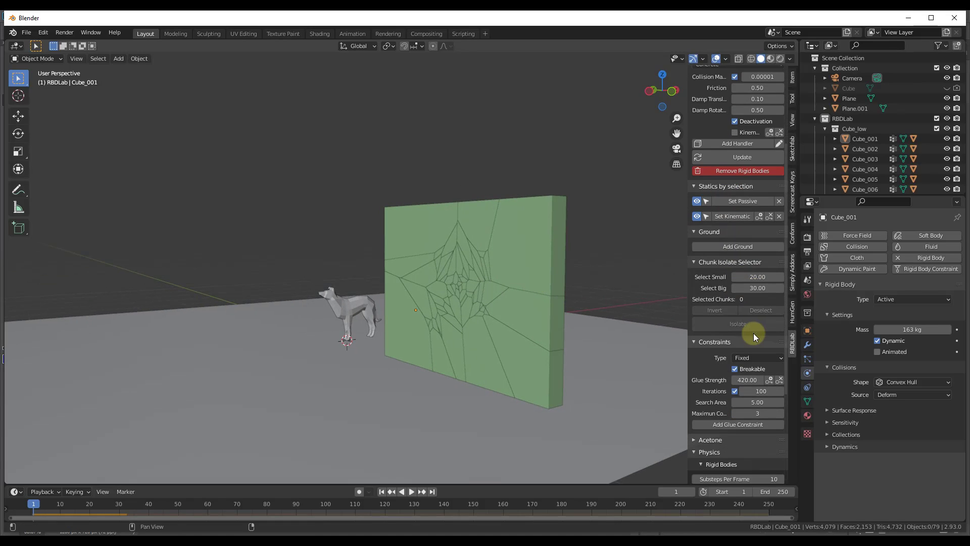
pyautogui.moveTo(746, 379)
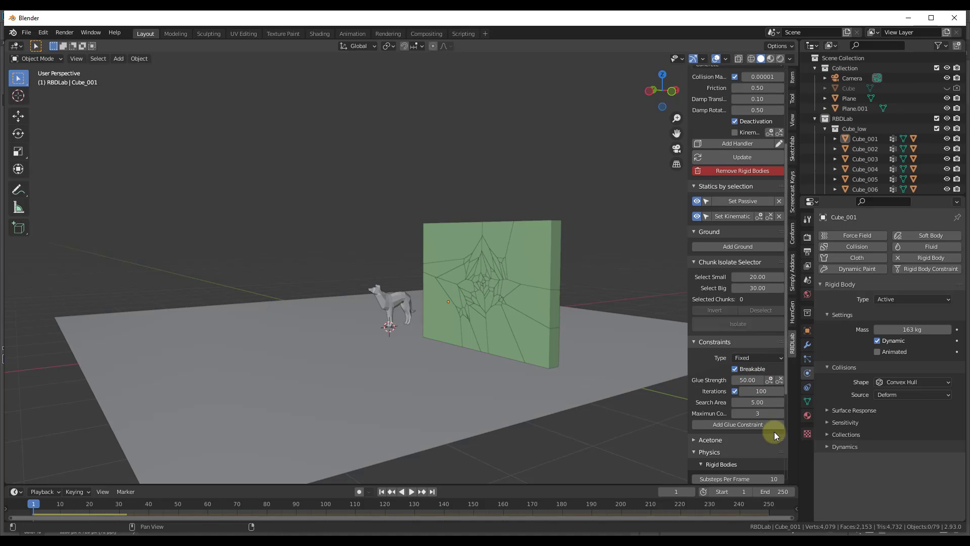
pyautogui.click(737, 423)
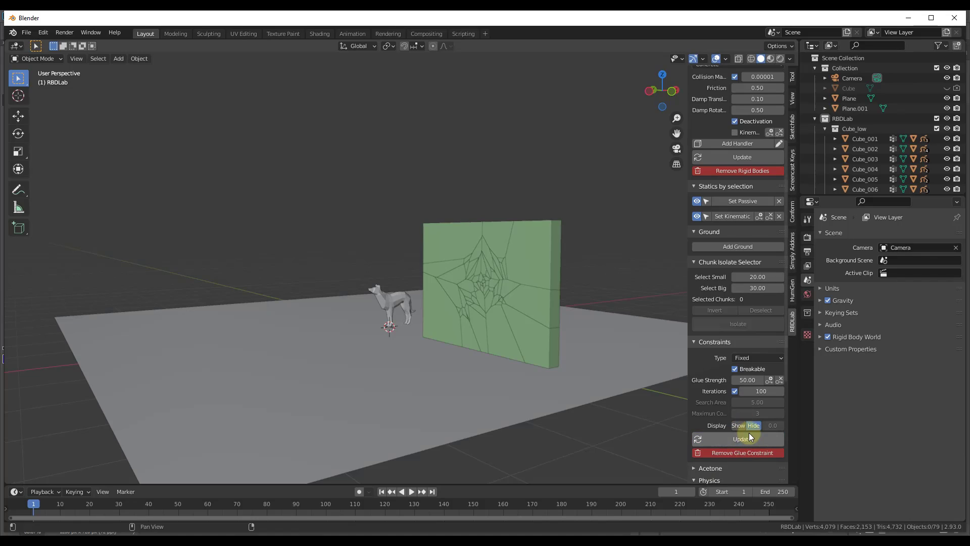
pyautogui.scroll(-3)
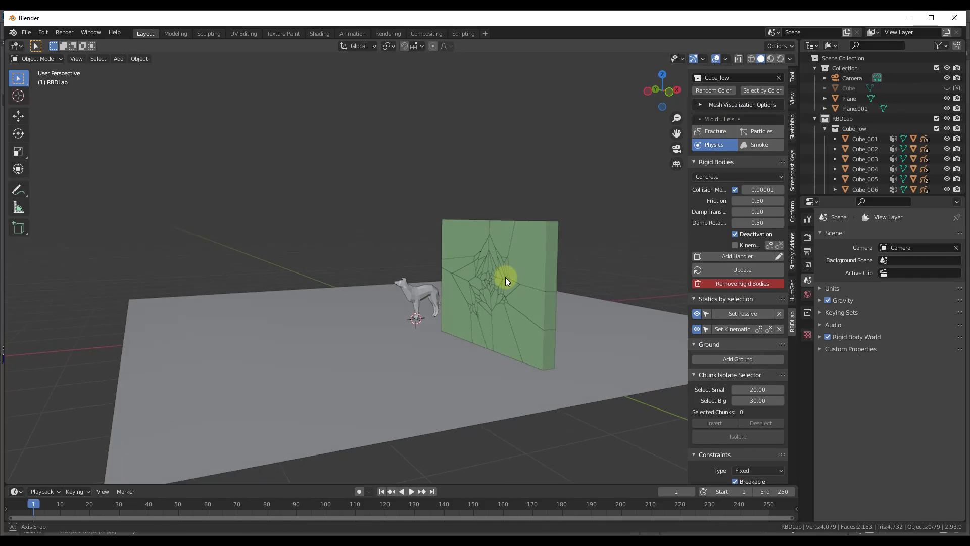
# Make the scaled sphere a 20 kg active rigid body and lower the glue strength to 10.
pyautogui.moveTo(496, 291); pyautogui.dragTo(476, 285)
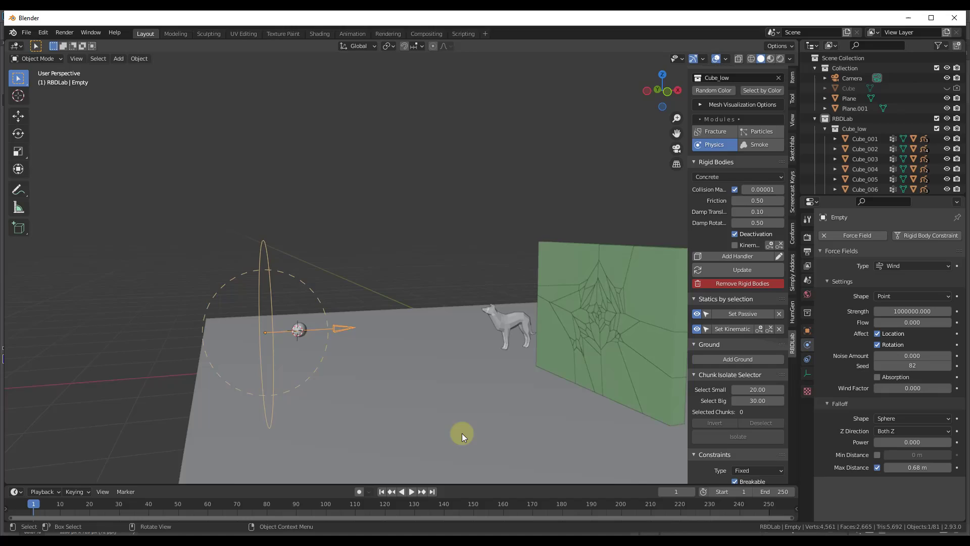
pyautogui.click(411, 491)
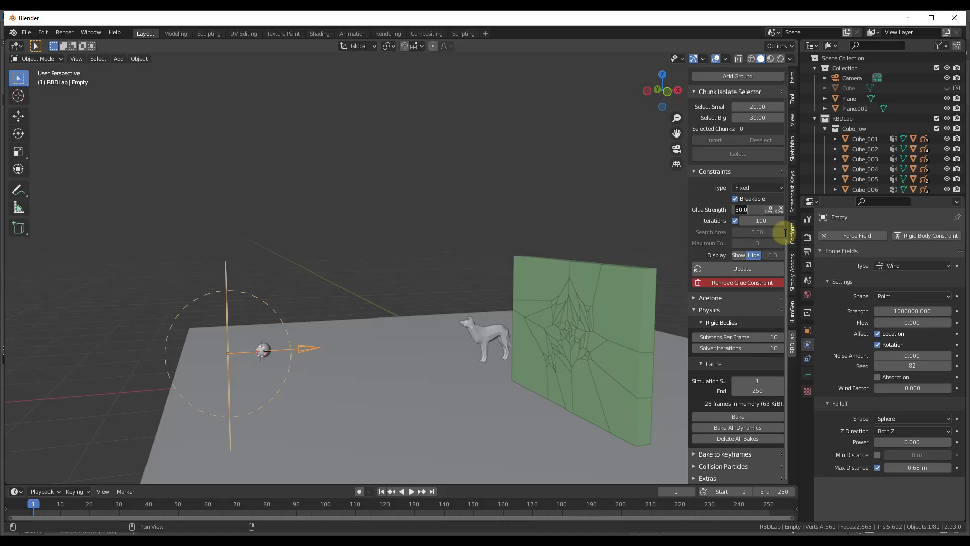
pyautogui.write('10')
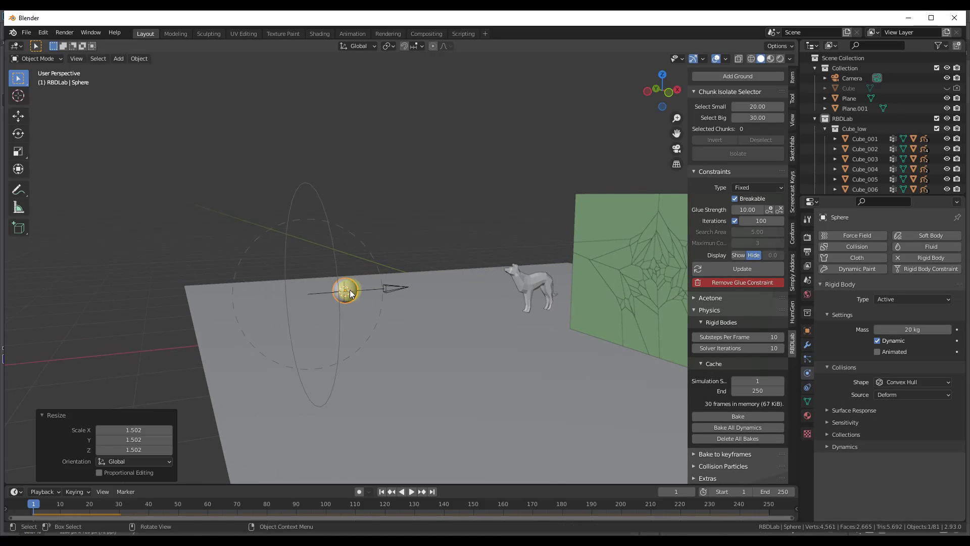
# Apply all transforms to the sphere and play back the wall impact simulation.
pyautogui.click(138, 59)
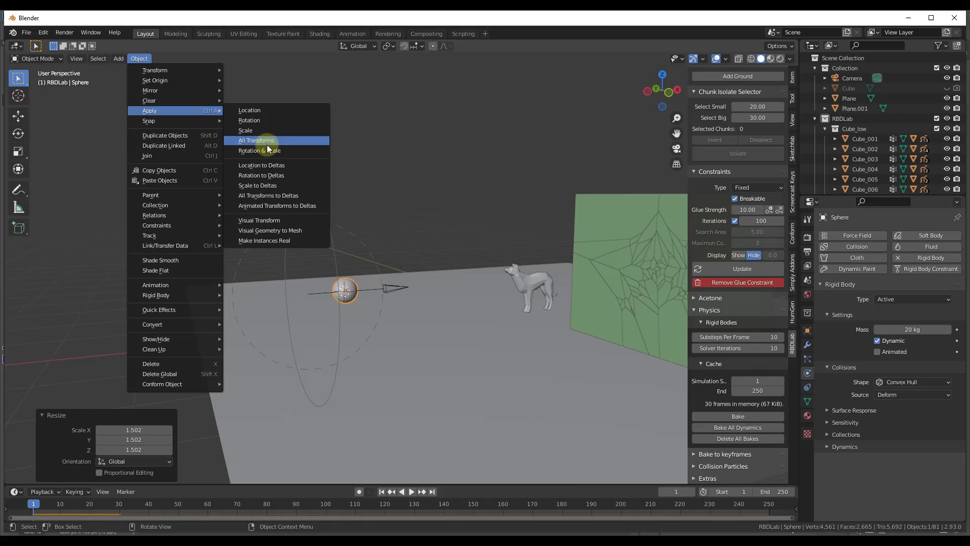
pyautogui.click(255, 140)
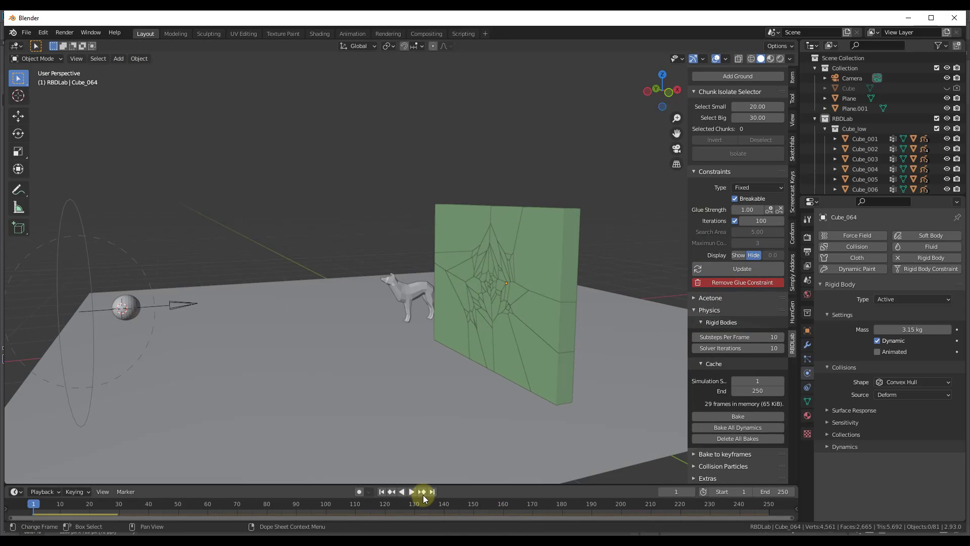
pyautogui.moveTo(412, 491)
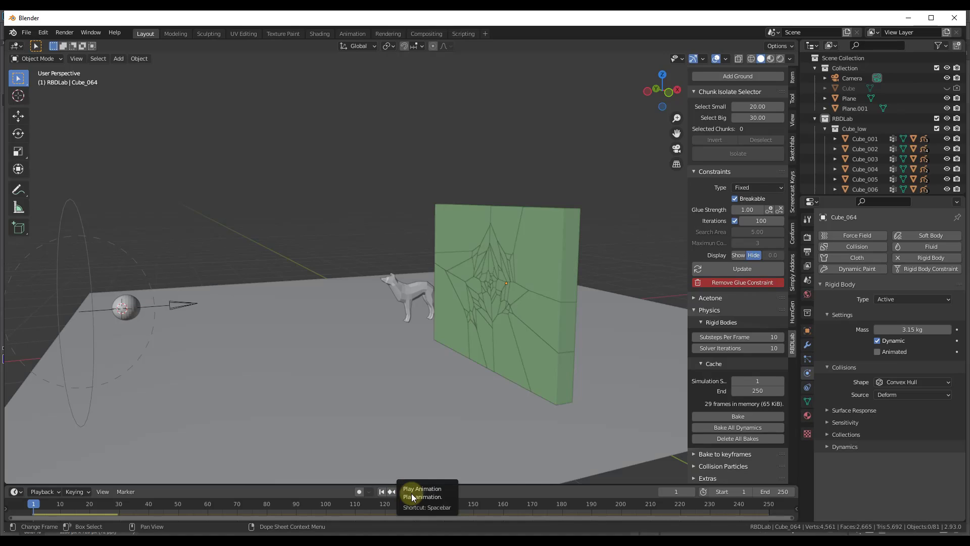
pyautogui.click(382, 491)
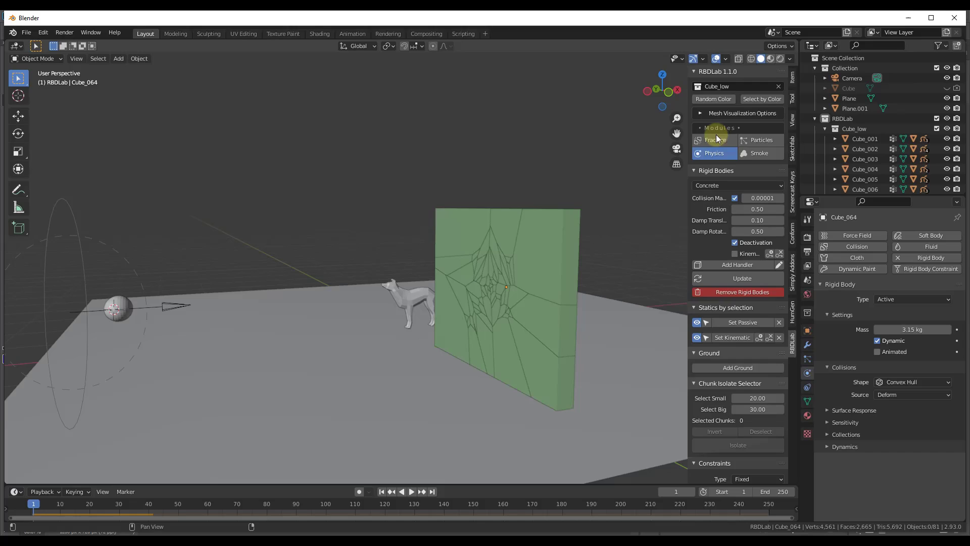
# Set cache and scene end to frame 75 and bake the rigid body simulation.
pyautogui.click(760, 139)
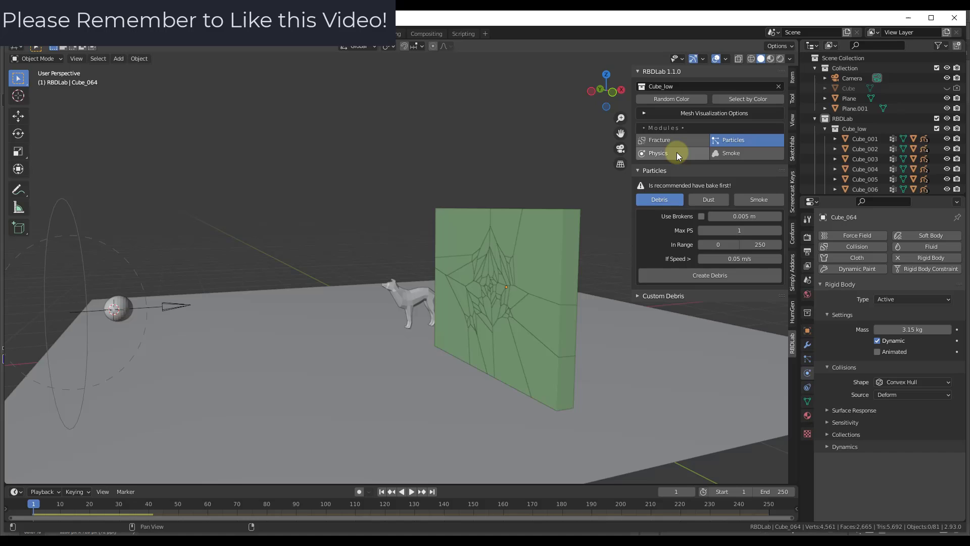
pyautogui.click(658, 153)
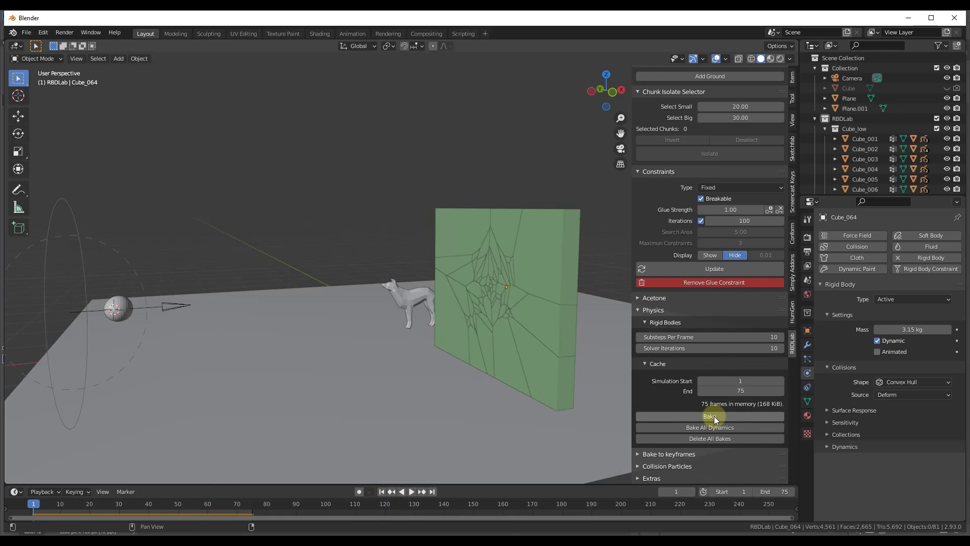
pyautogui.click(710, 415)
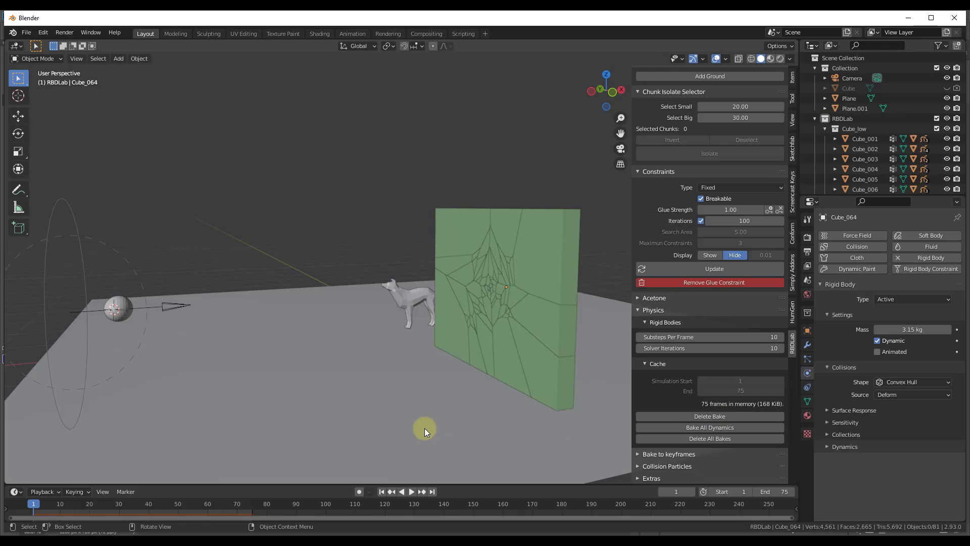
pyautogui.click(213, 511)
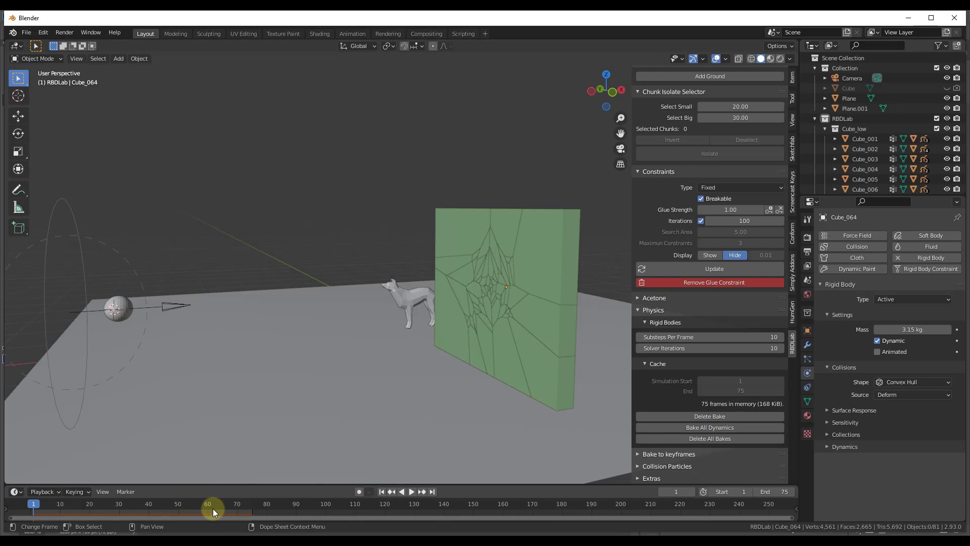
pyautogui.click(412, 491)
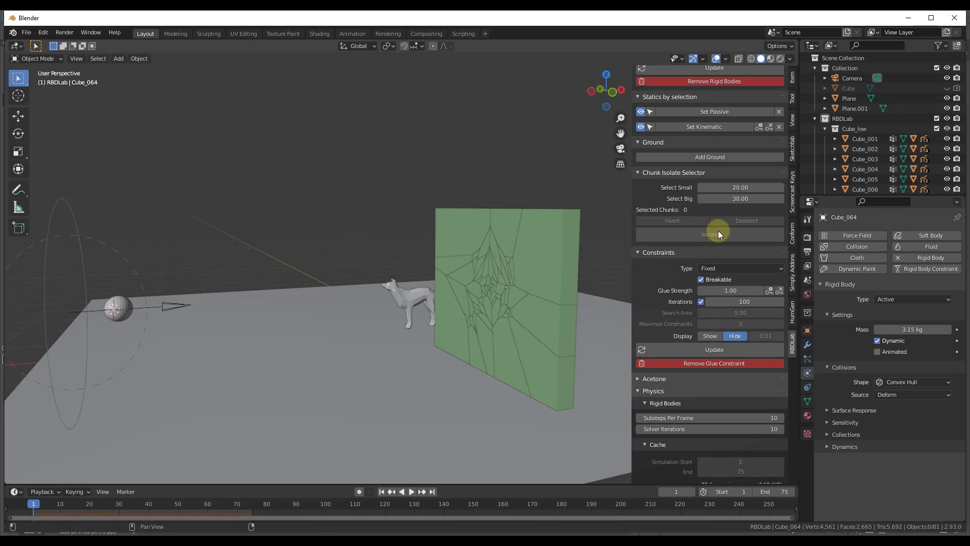
# Preview the baked destruction and stop at an early frame of the collapse.
pyautogui.click(732, 139)
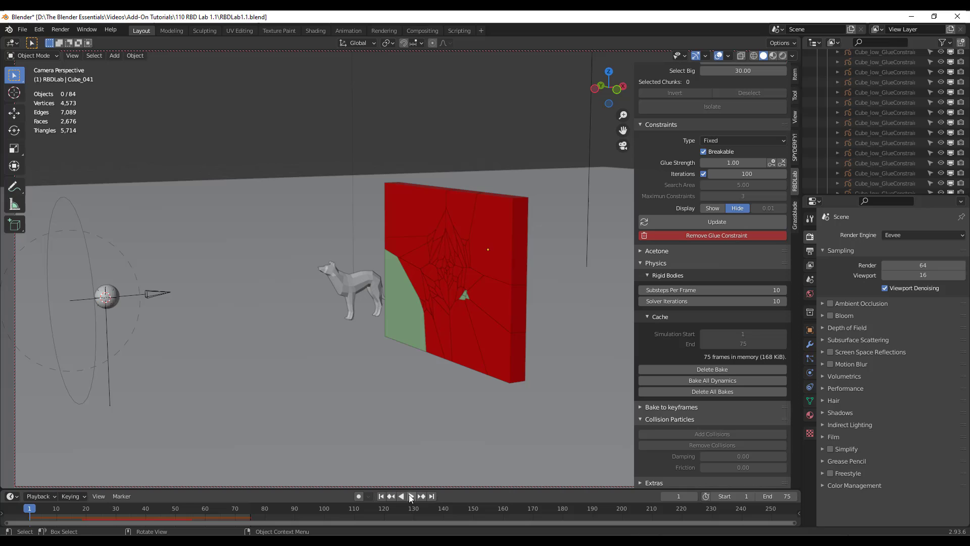
pyautogui.click(409, 495)
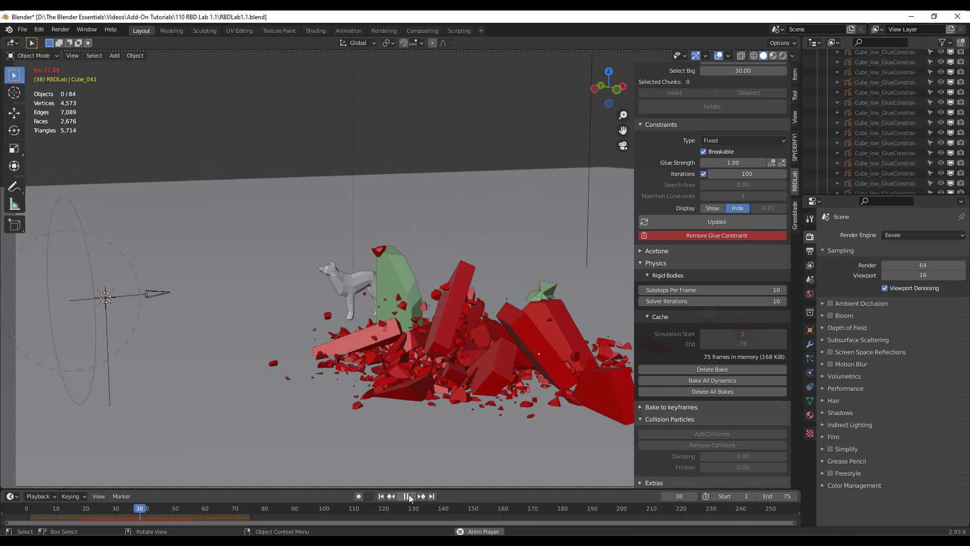
pyautogui.click(411, 496)
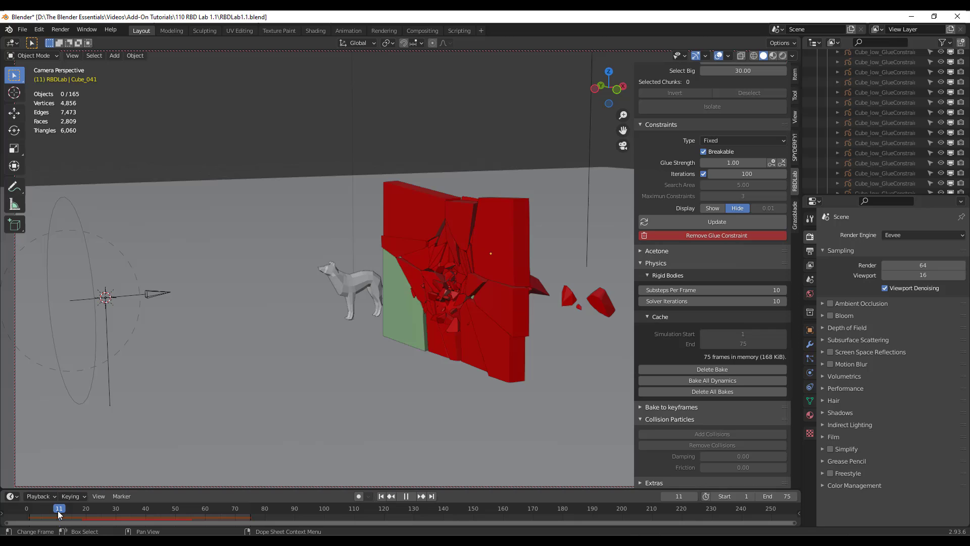
pyautogui.click(74, 508)
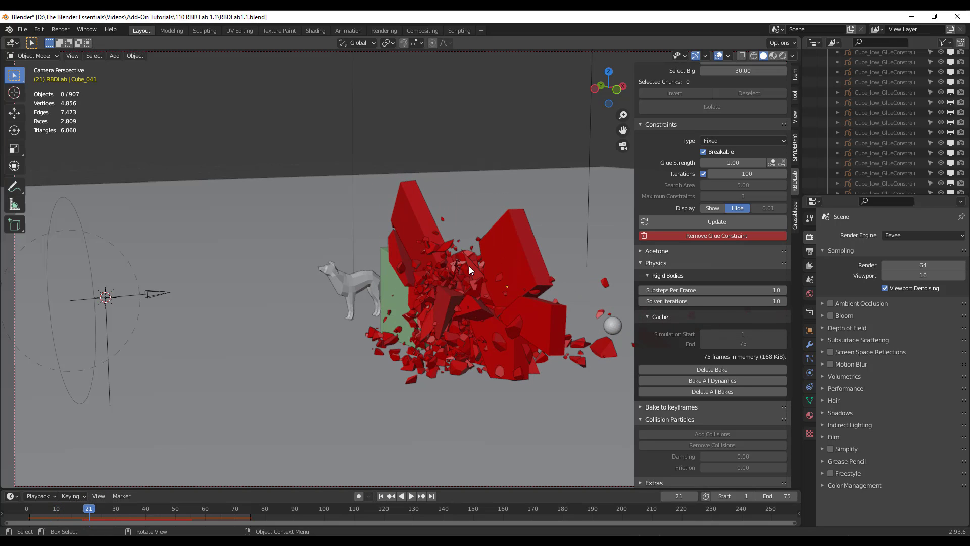
# With a wall chunk selected, raise the RBDLab debris particle Size and update the debris.
pyautogui.click(749, 137)
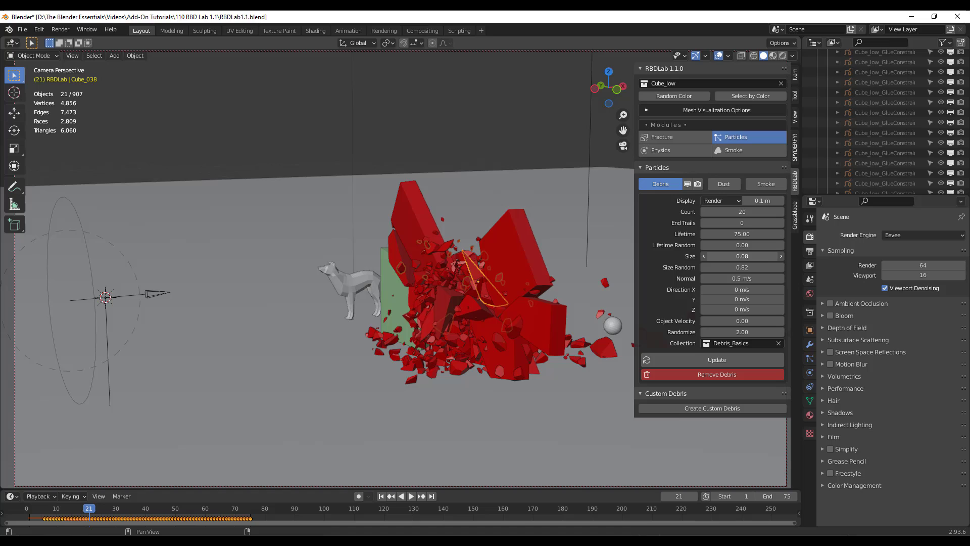
pyautogui.click(716, 360)
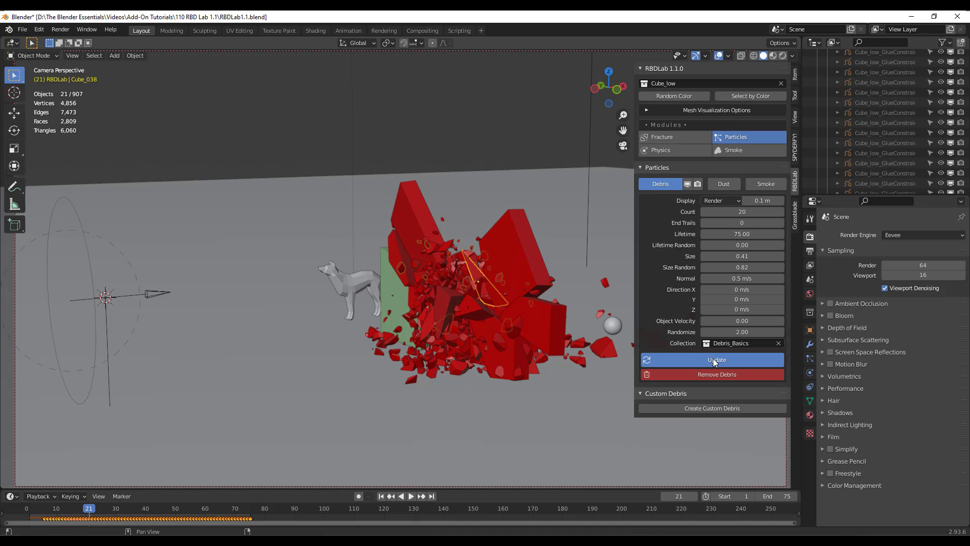
pyautogui.click(711, 360)
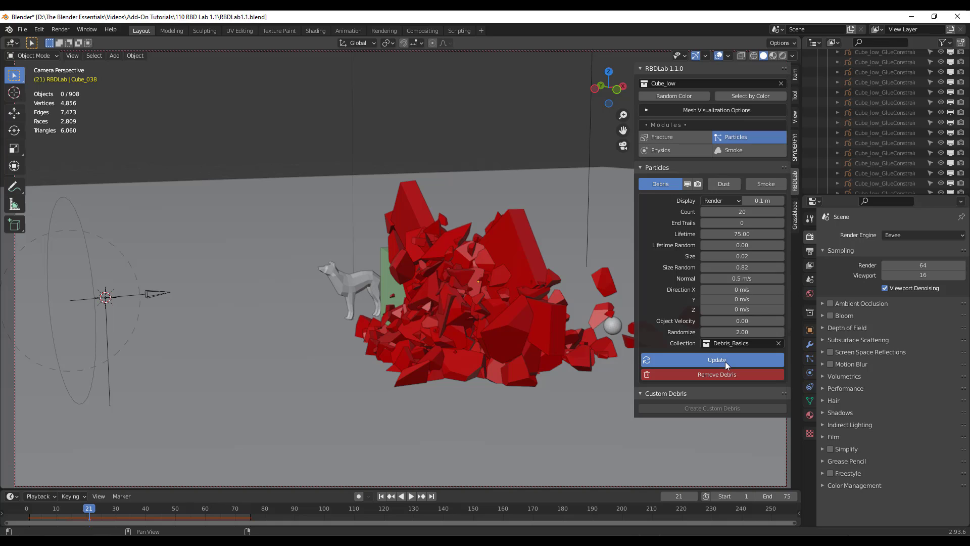
pyautogui.click(722, 184)
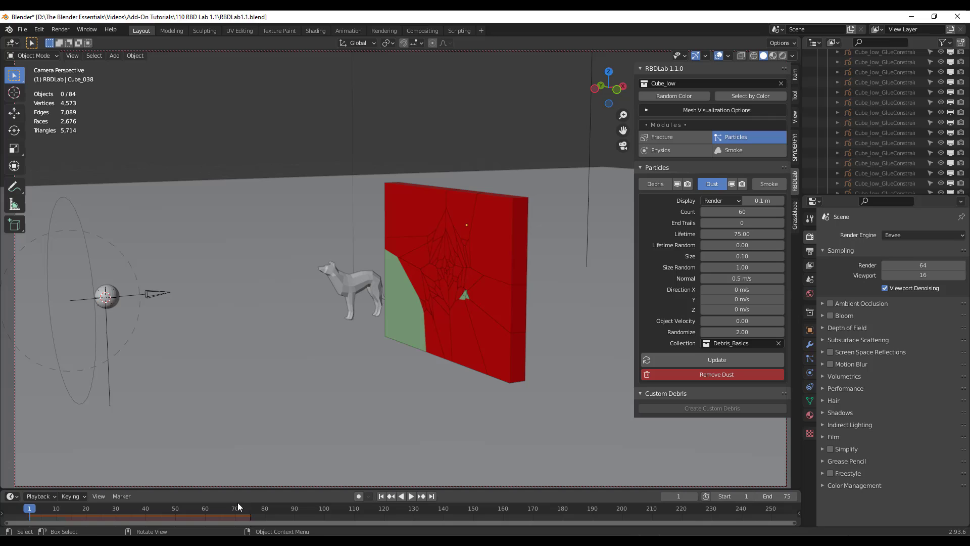
# From frame 1, add Particle Smoke to the breaking wall in the RBDLab Smoke module.
pyautogui.click(390, 495)
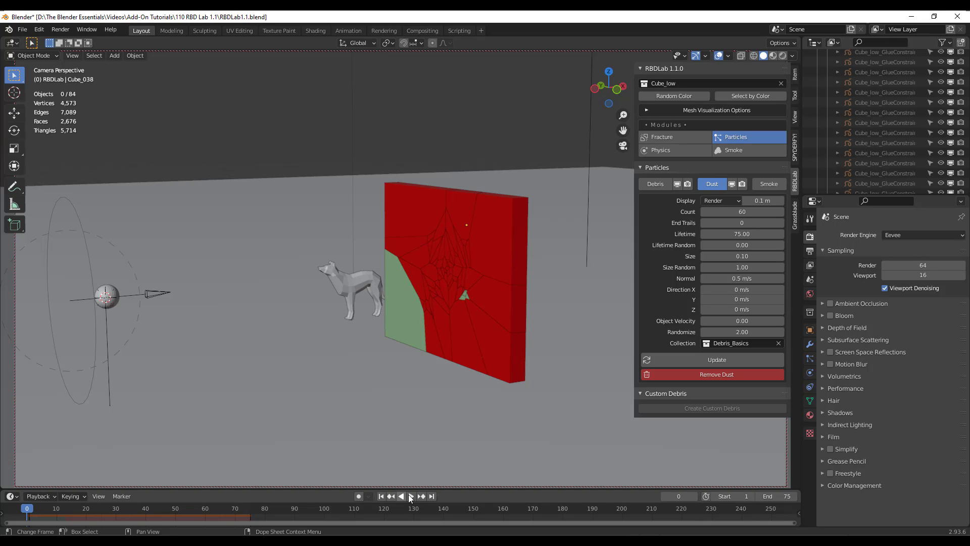
pyautogui.click(748, 149)
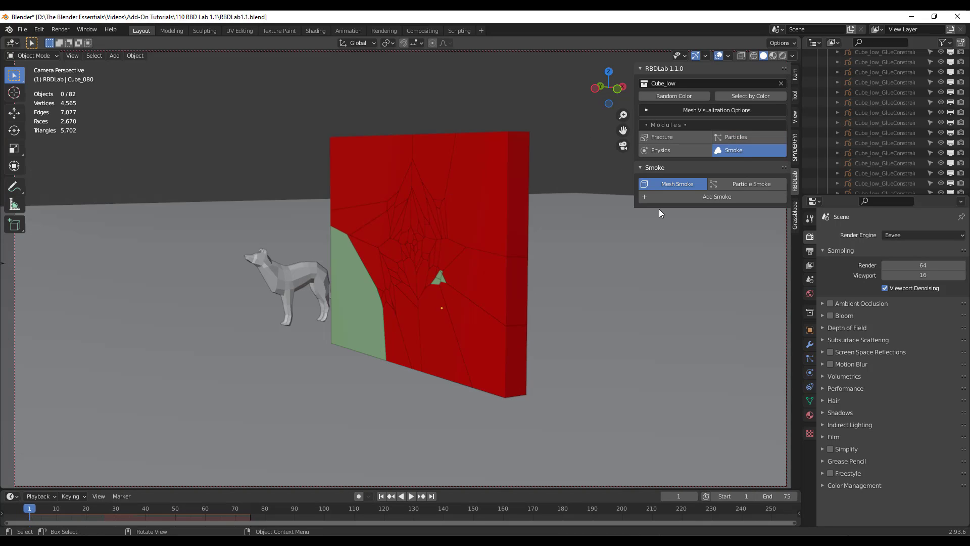
pyautogui.click(749, 184)
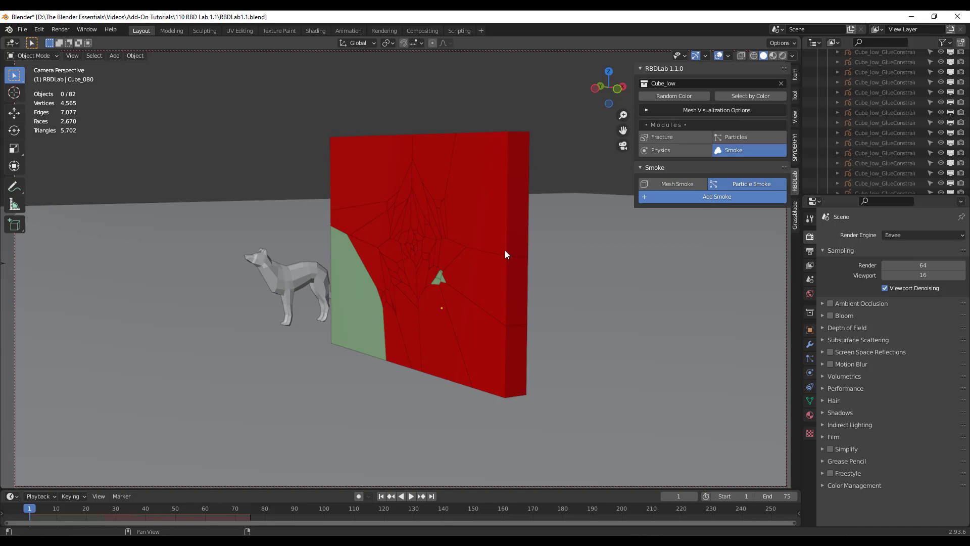
pyautogui.click(716, 197)
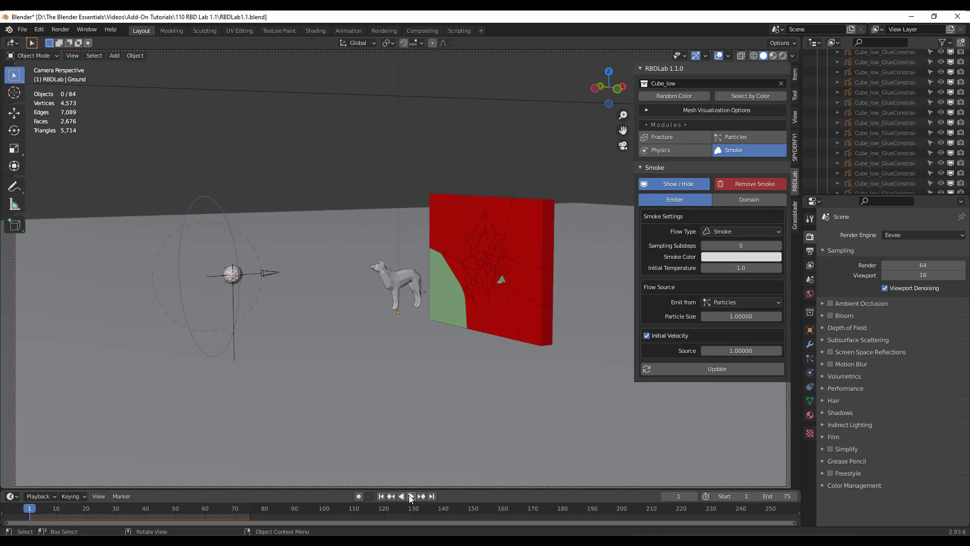
# Play the simulation to preview the smoke billowing around the collapsing wall.
pyautogui.click(411, 496)
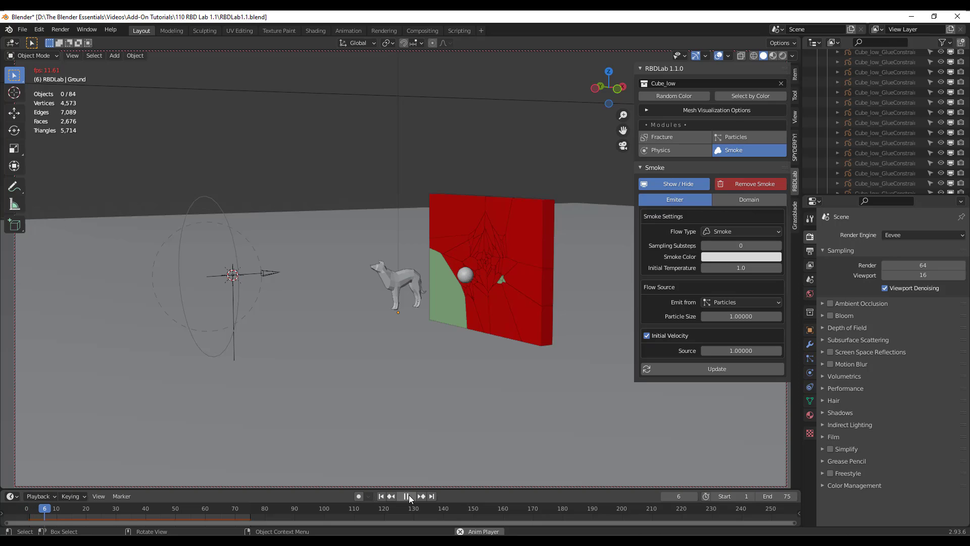
pyautogui.click(407, 495)
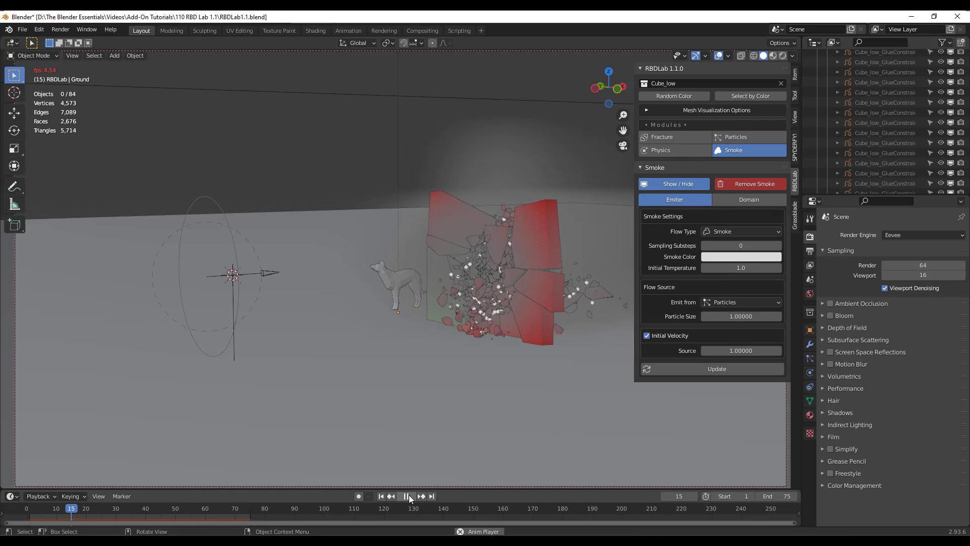